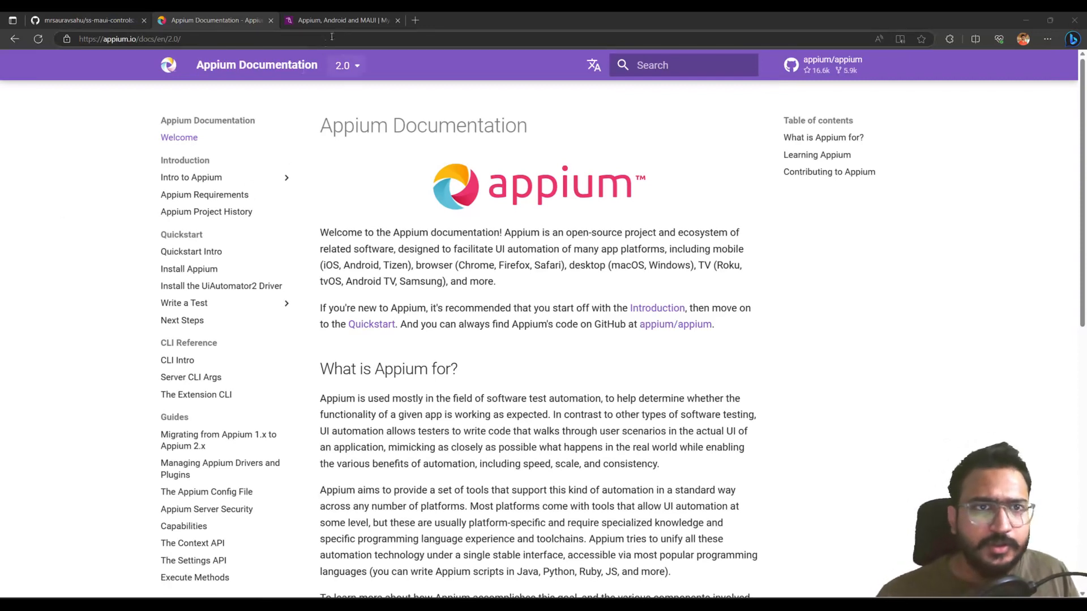
pyautogui.moveTo(339, 20)
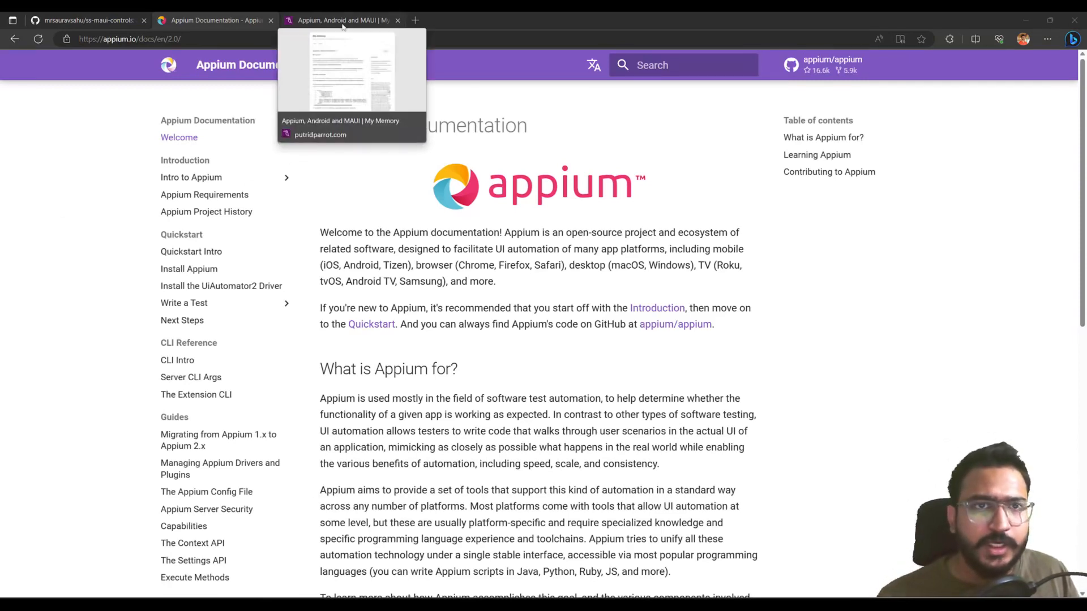
pyautogui.moveTo(460, 75)
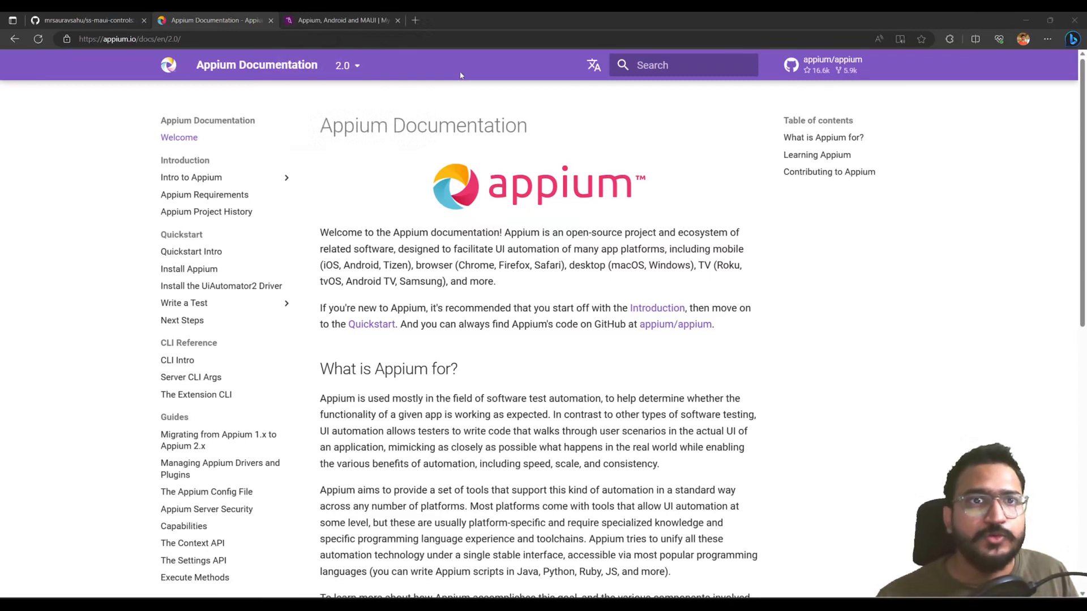
# - Switch from the Appium 2.0 docs to the 'Appium, Android and MAUI | My Memory' blog post
pyautogui.click(340, 19)
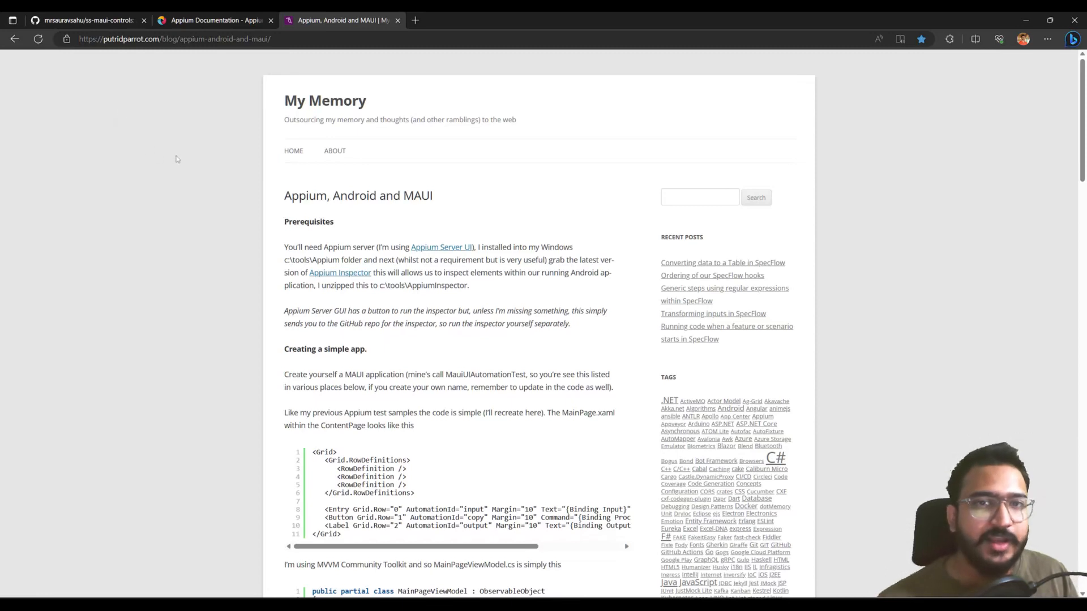
pyautogui.moveTo(190, 214)
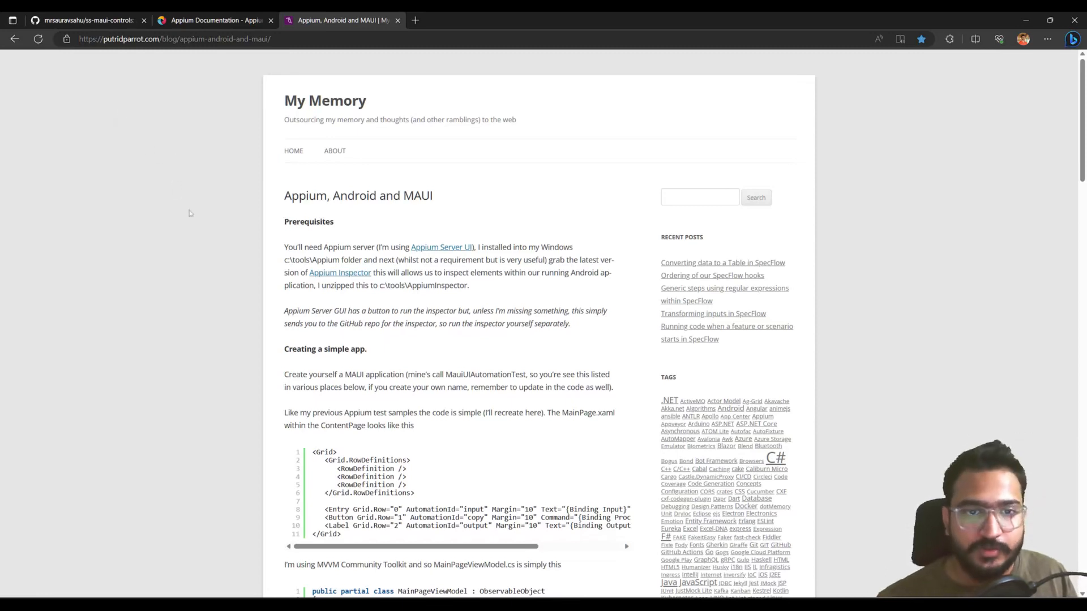
# - Scroll the blog post to the 'Creating our test code' section with the Tests class
pyautogui.scroll(-3)
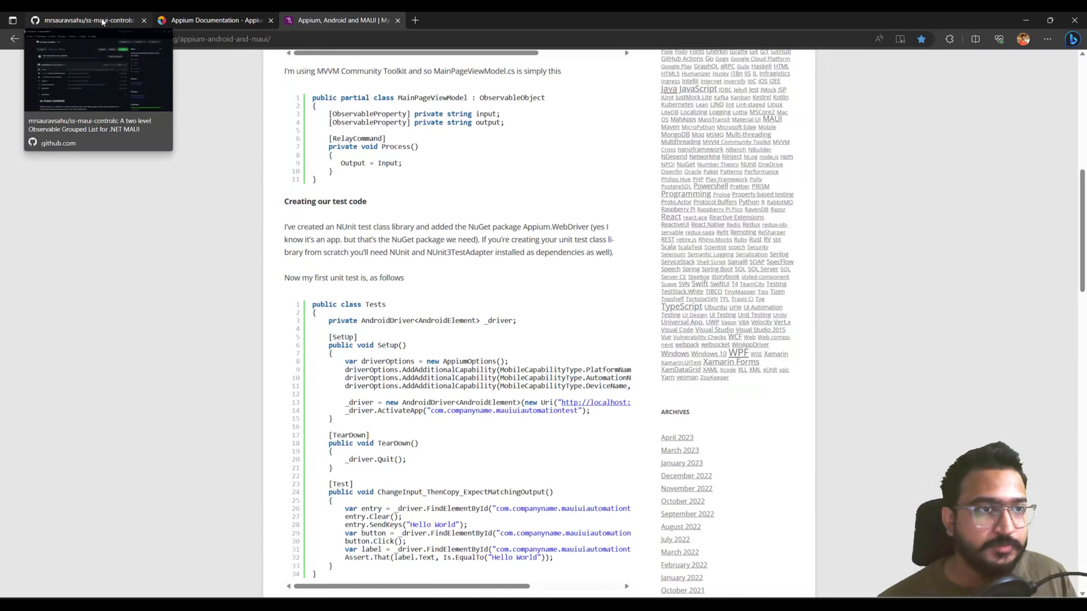
# - Open the ss-maui-controls GitHub repository and scroll through its readme
pyautogui.click(84, 20)
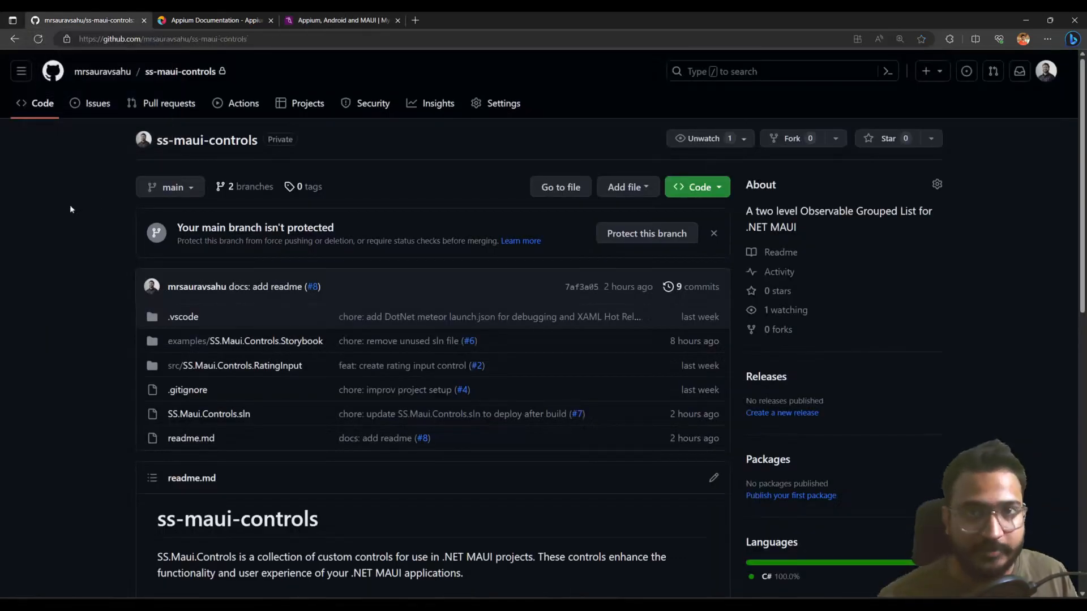
pyautogui.moveTo(81, 220)
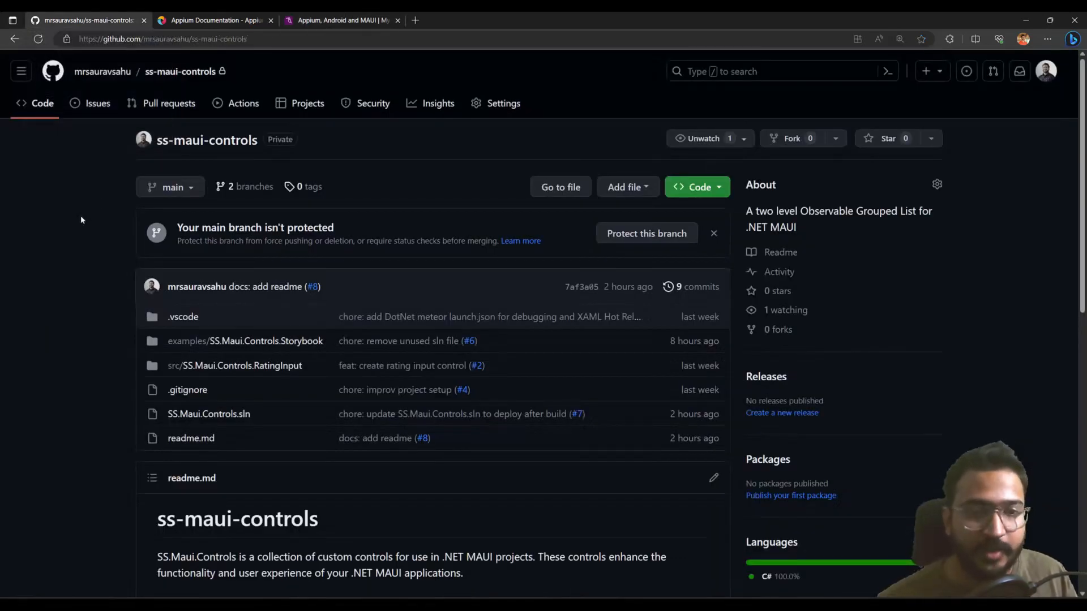
pyautogui.scroll(-3)
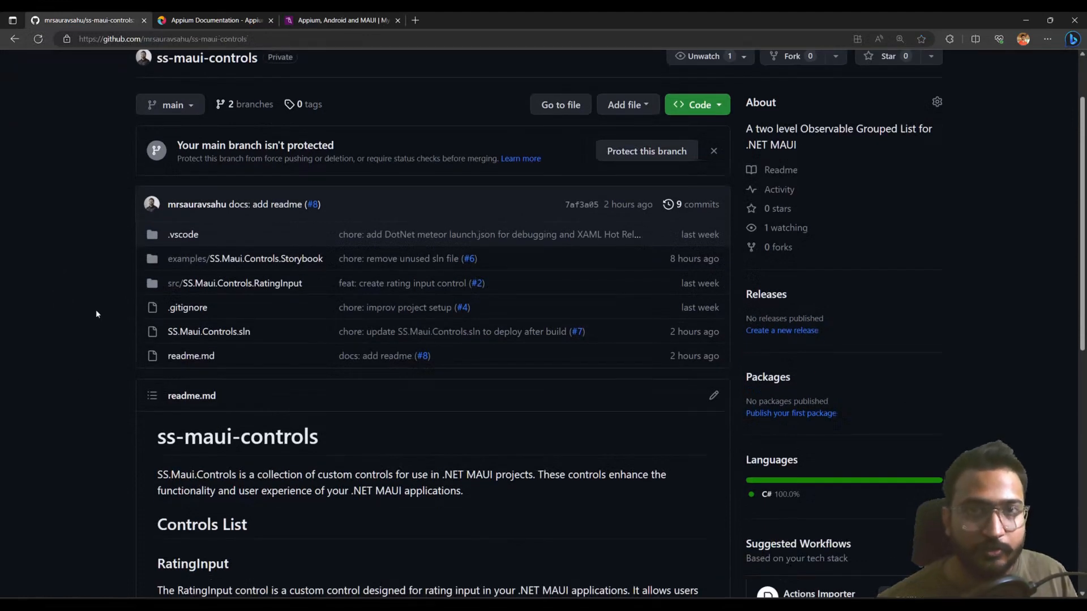
pyautogui.scroll(-3)
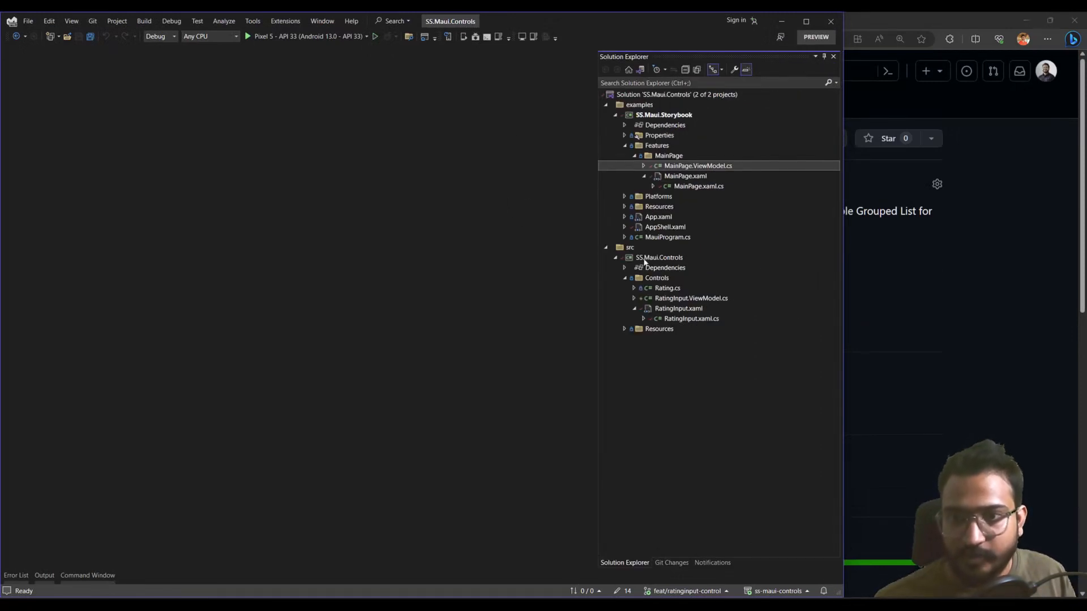
# - Open the SS.Maui.Controls .csproj, then run the Storybook app on the Pixel 5 emulator
pyautogui.doubleClick(660, 258)
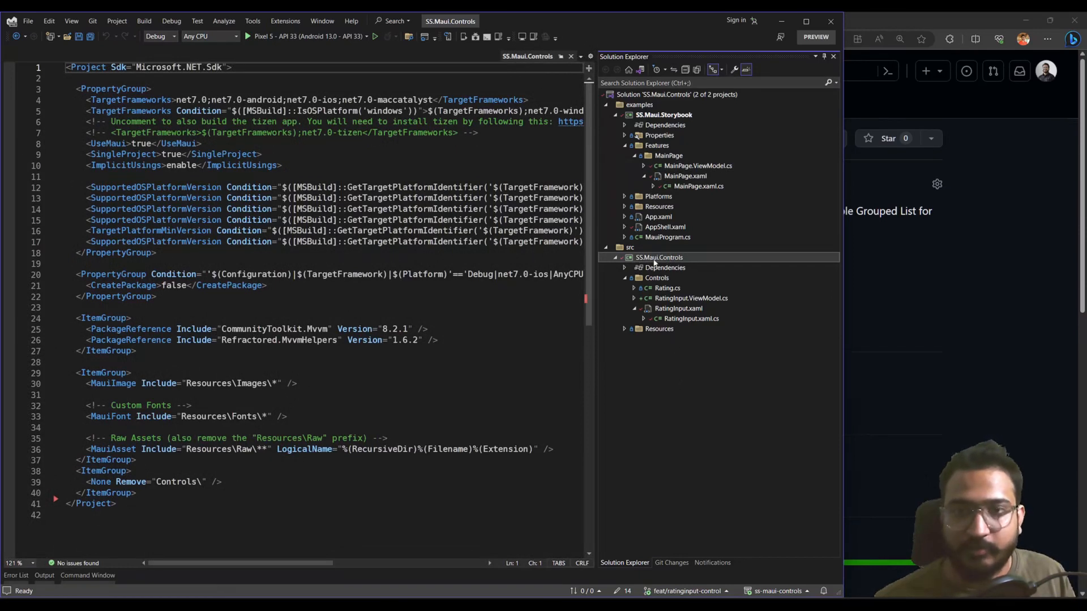
pyautogui.moveTo(654, 263)
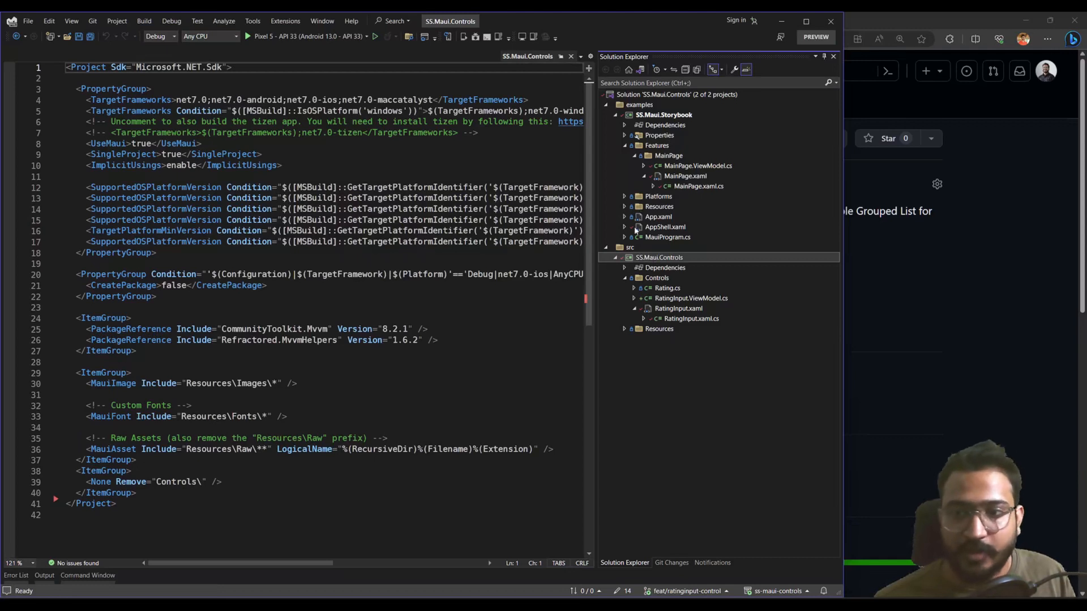
pyautogui.doubleClick(685, 175)
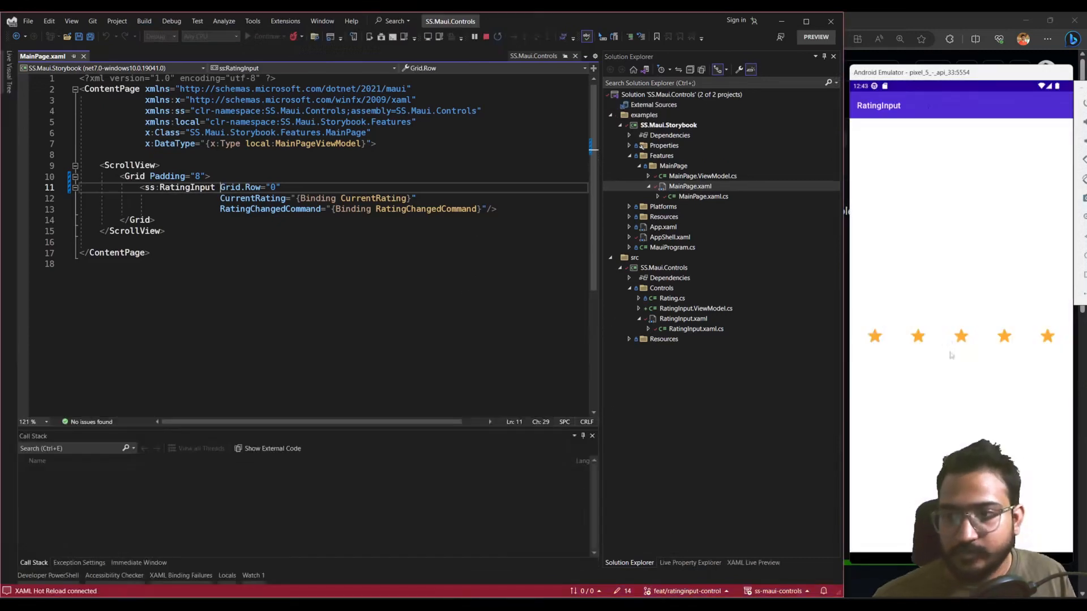
pyautogui.moveTo(943, 349)
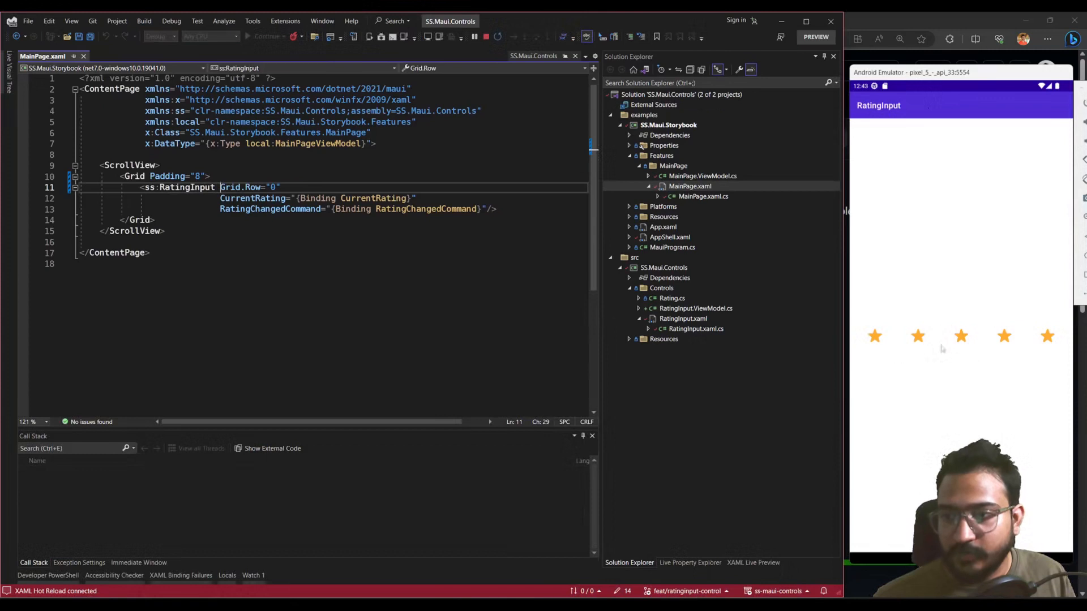
# - Tap the first star, then the third, leaving a three-star rating
pyautogui.click(874, 336)
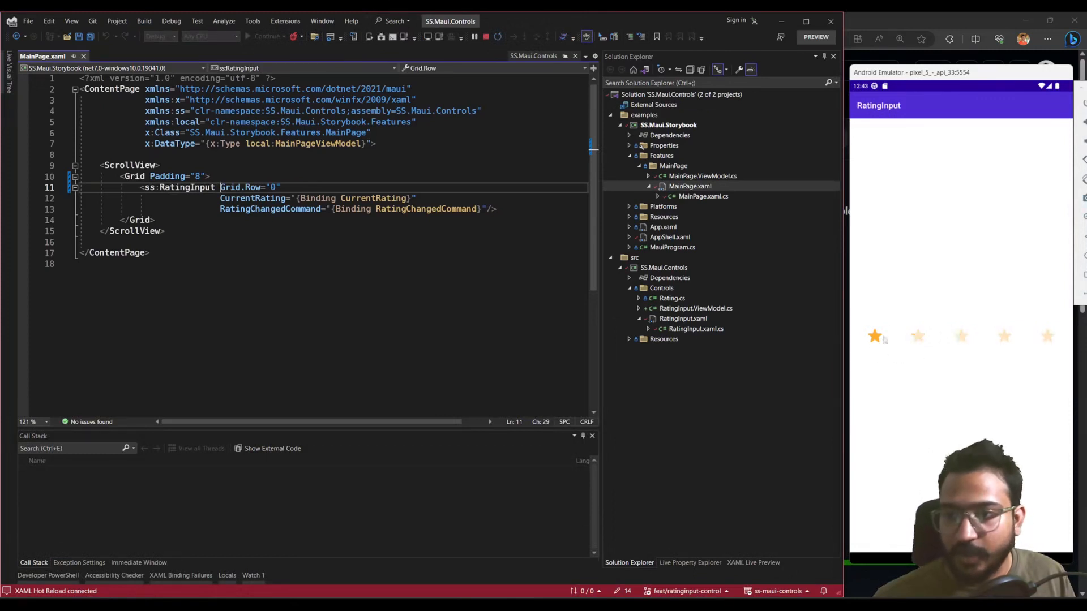
pyautogui.click(961, 337)
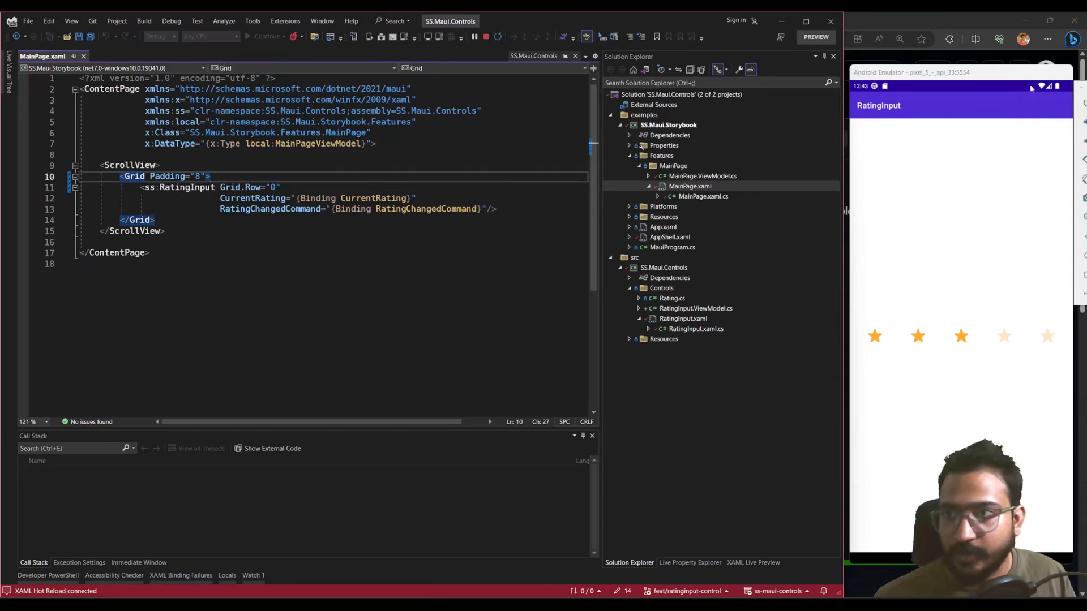
pyautogui.moveTo(910, 265)
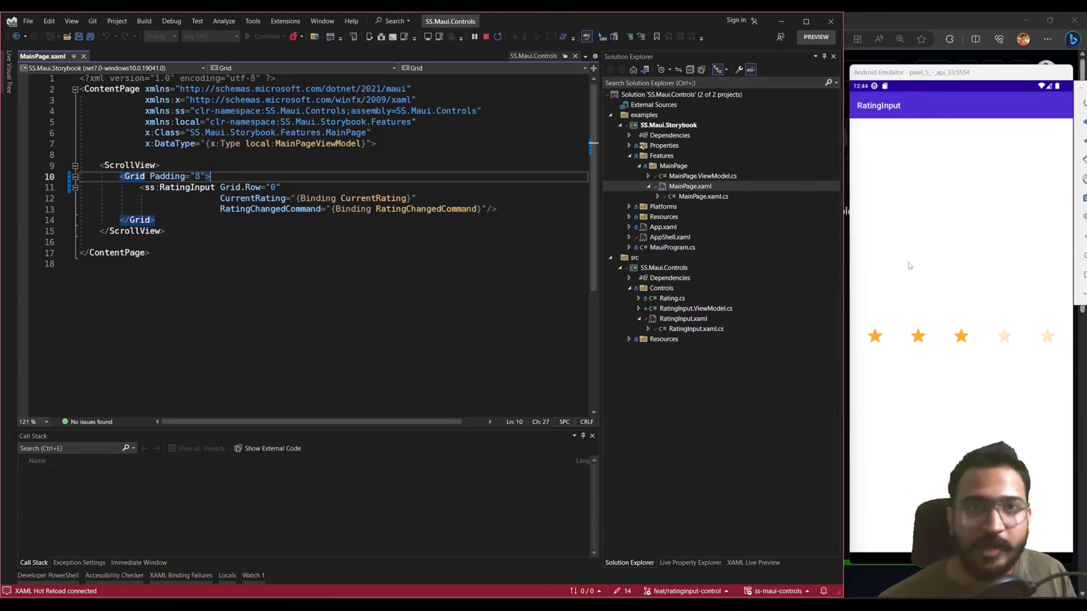
pyautogui.moveTo(950, 250)
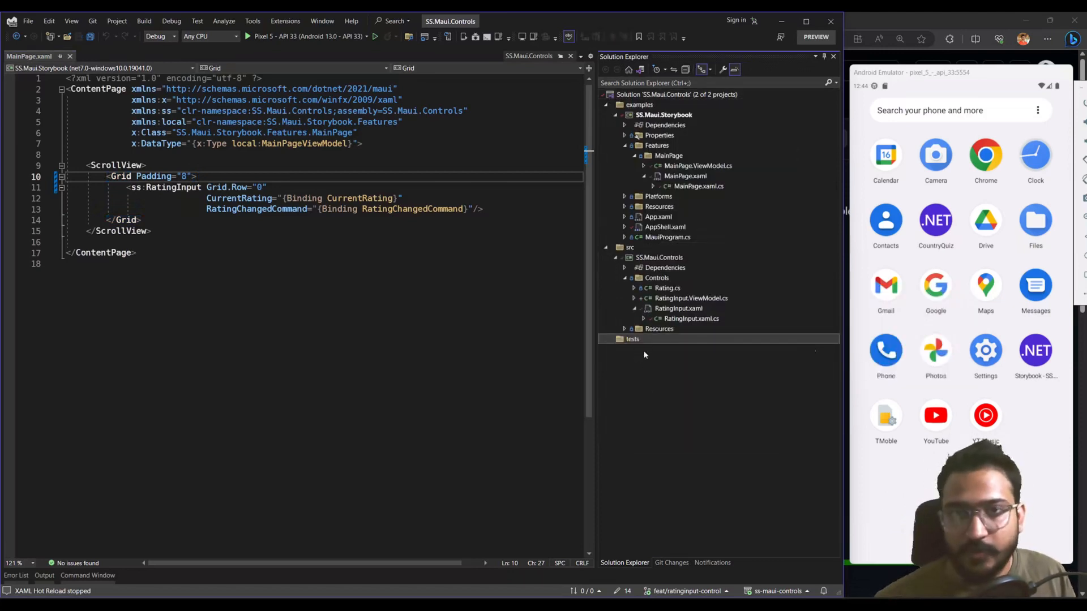
# - Add a new project to the tests folder using the C# xUnit Test Project template
pyautogui.rightClick(631, 339)
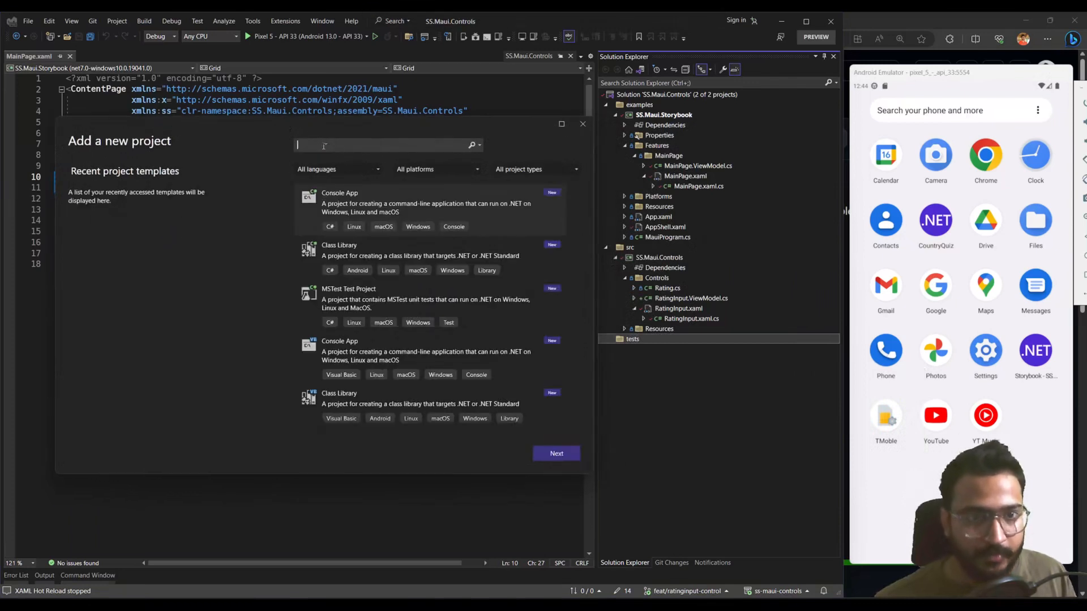
pyautogui.write('xunit')
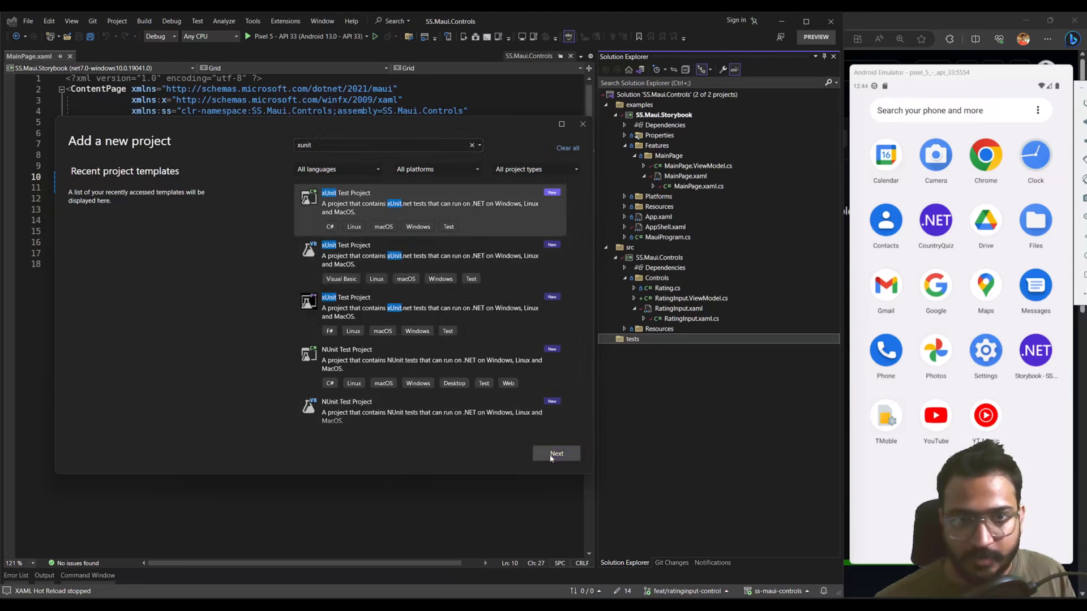
pyautogui.click(556, 453)
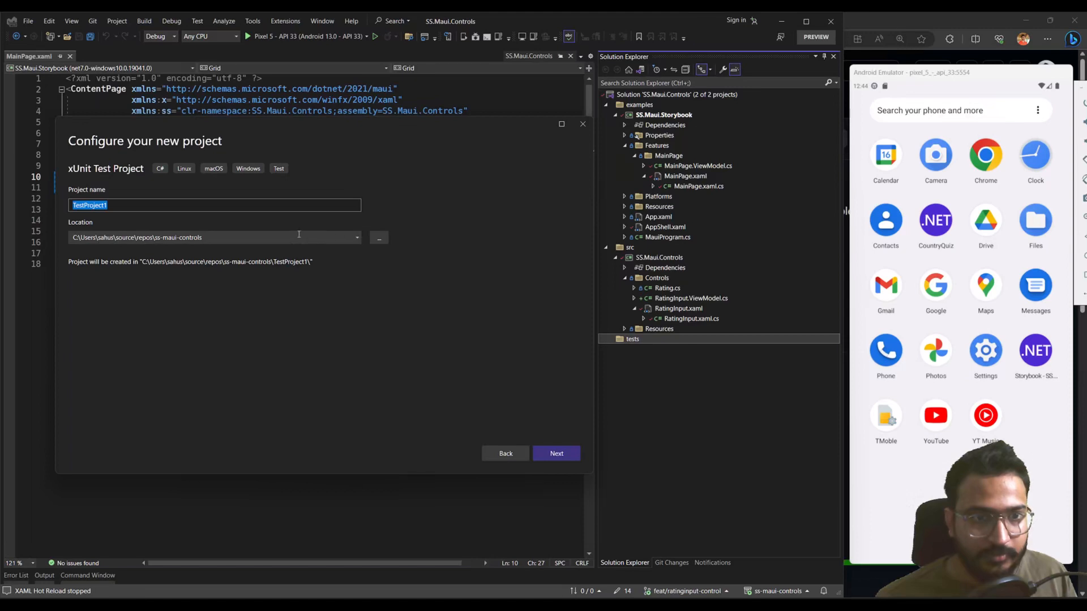
# - Name it SS.Maui.Storybook.Tests in the tests location, target .NET 6.0, and create it
pyautogui.write('\\tests')
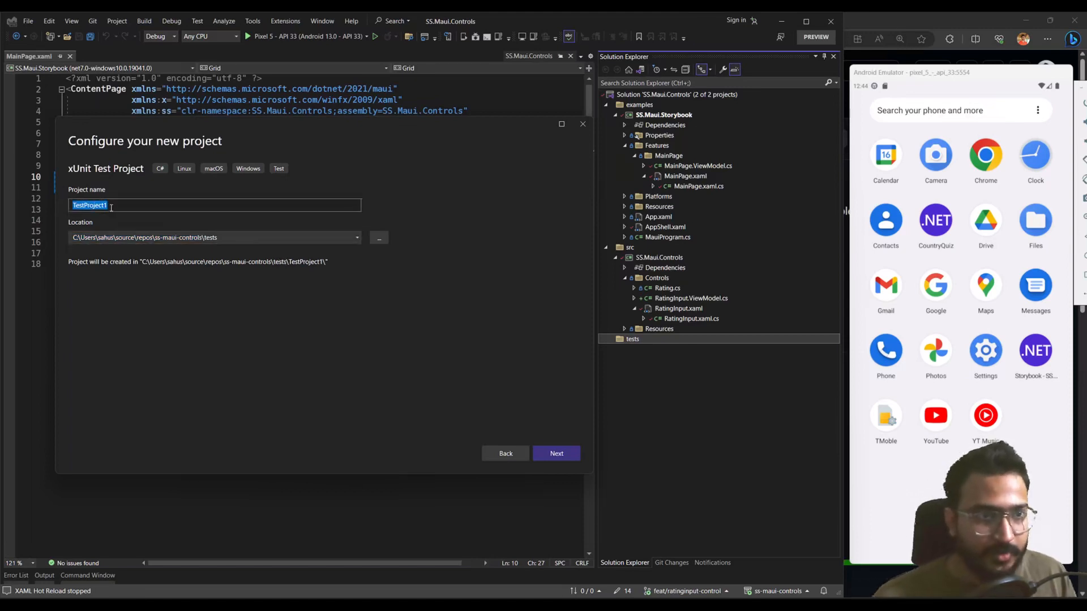
pyautogui.write('SS.Maui.Storybook')
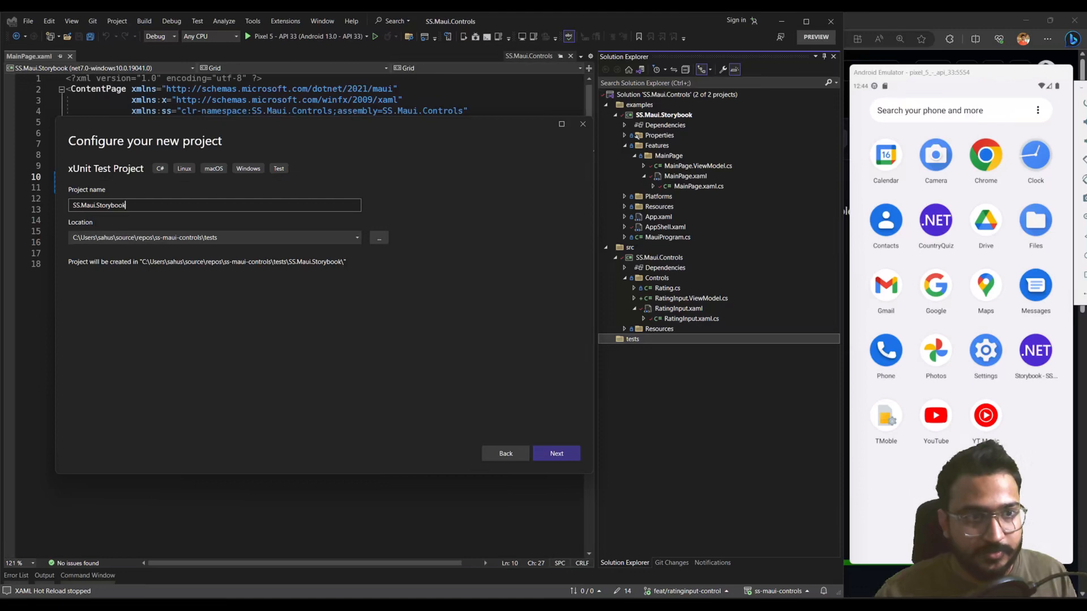
pyautogui.write('.Tests')
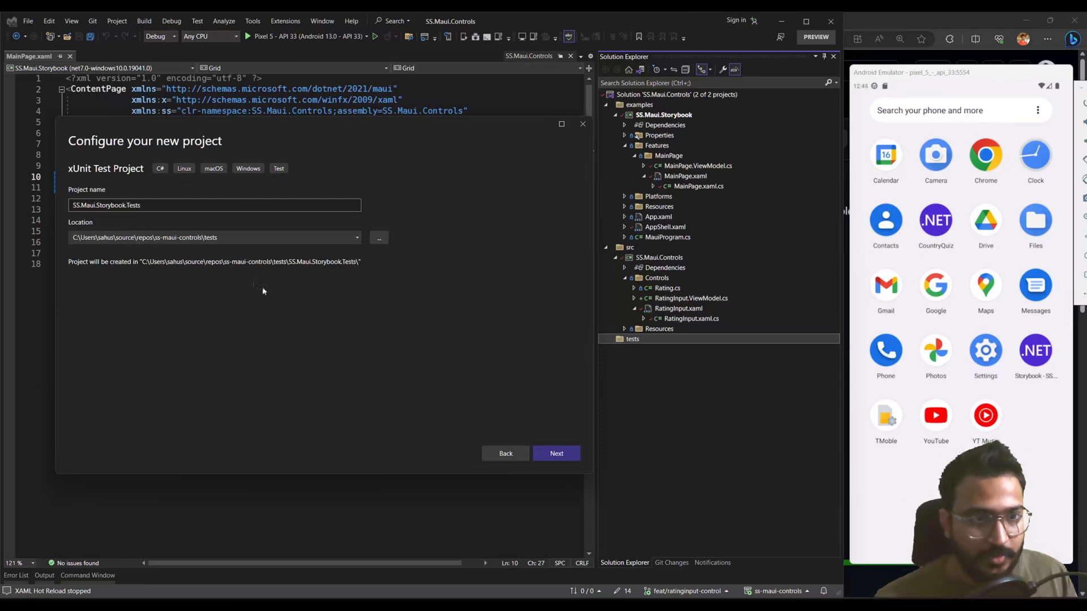
pyautogui.click(556, 454)
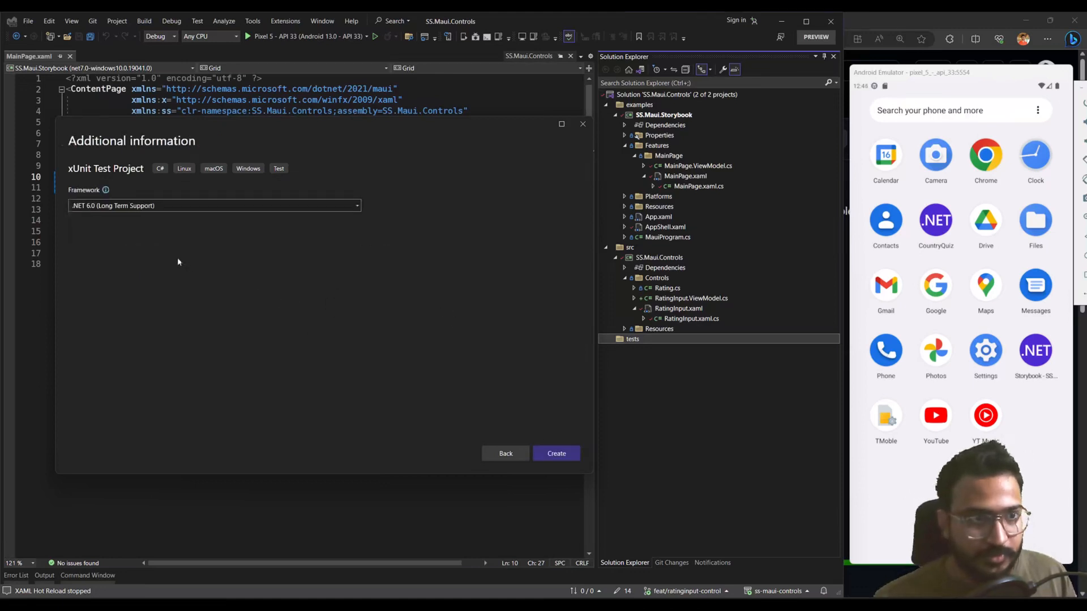
pyautogui.click(556, 453)
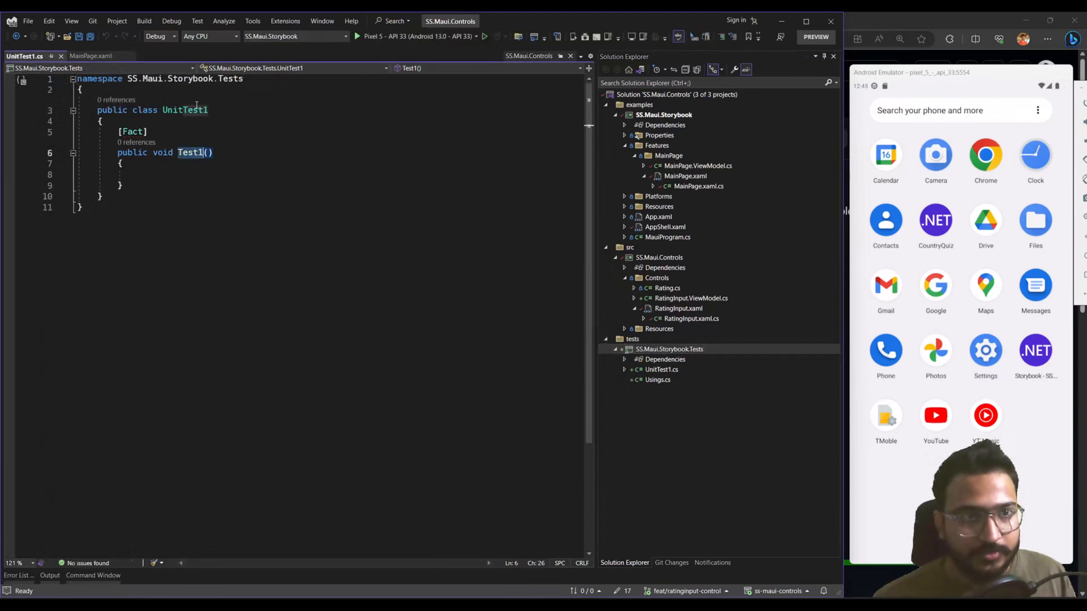
# - Rename UnitTest1.cs and its class to SanityTests
pyautogui.rightClick(661, 370)
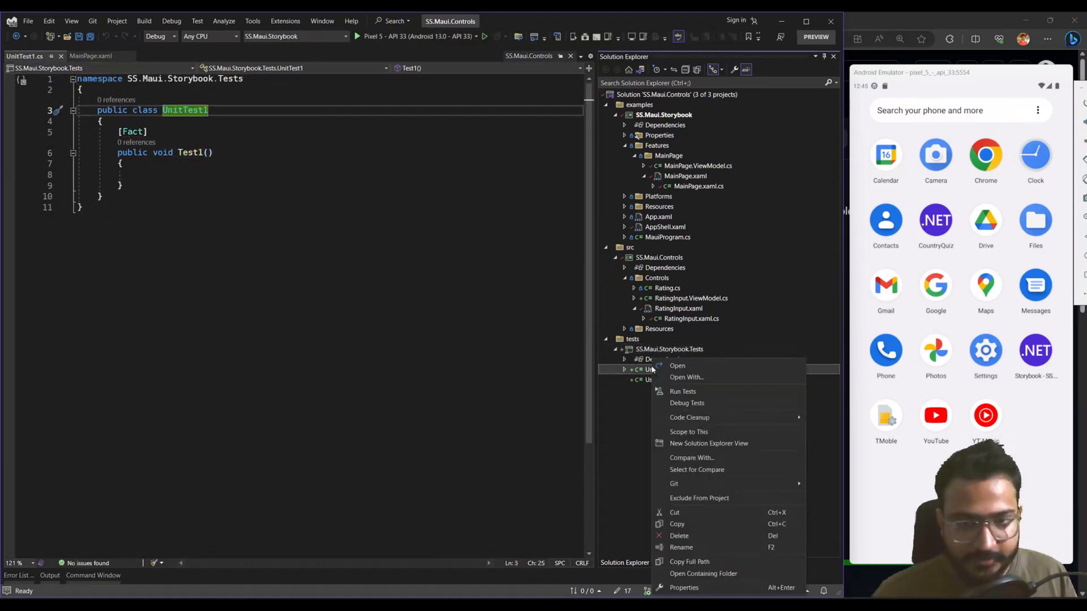
pyautogui.moveTo(680, 547)
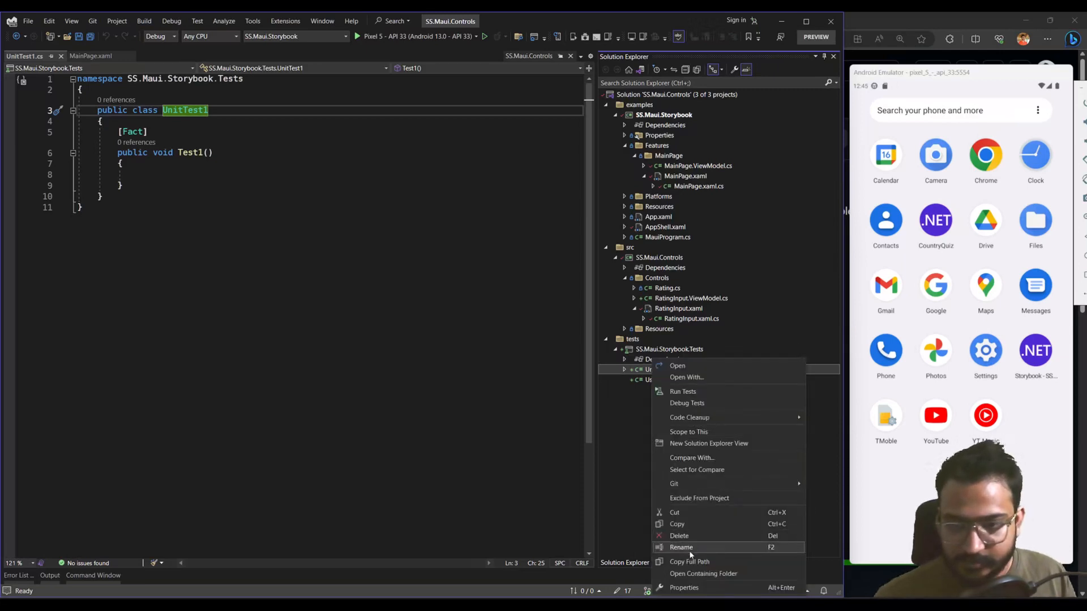
pyautogui.click(680, 548)
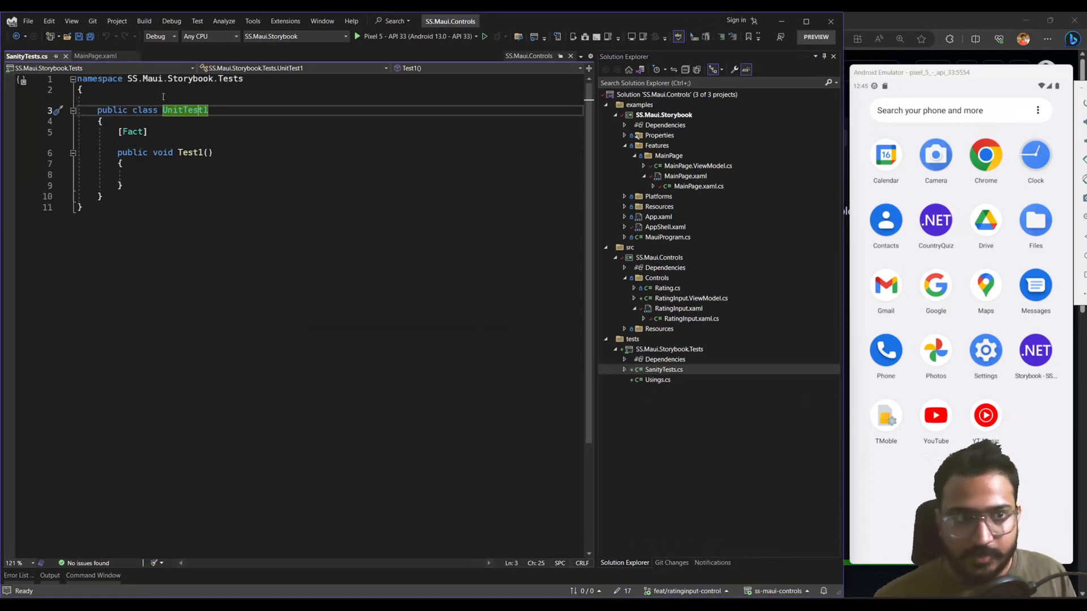
pyautogui.write('SanityTests')
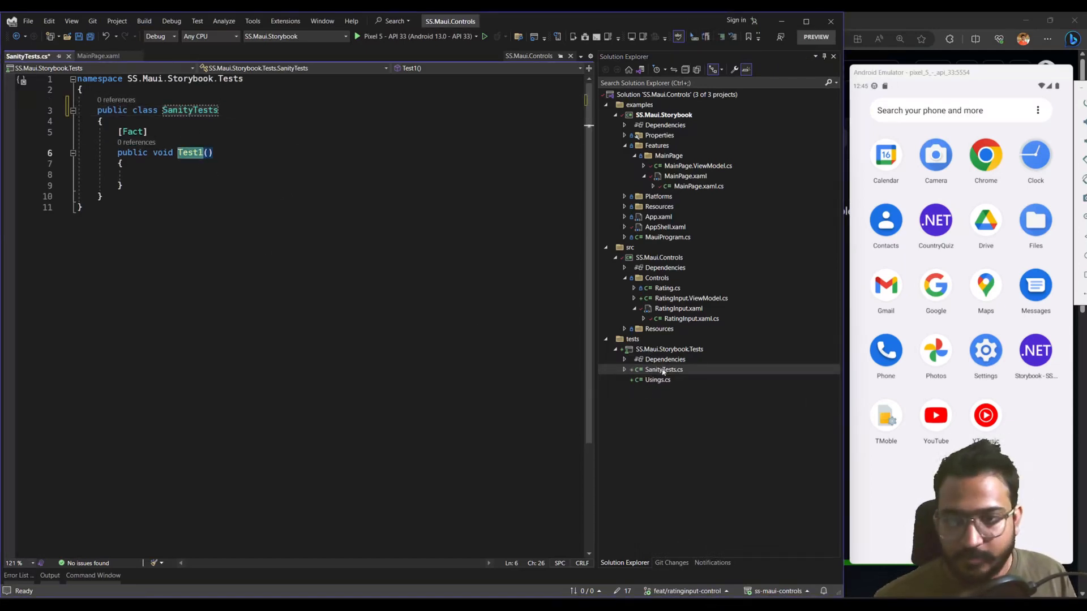
pyautogui.rightClick(664, 359)
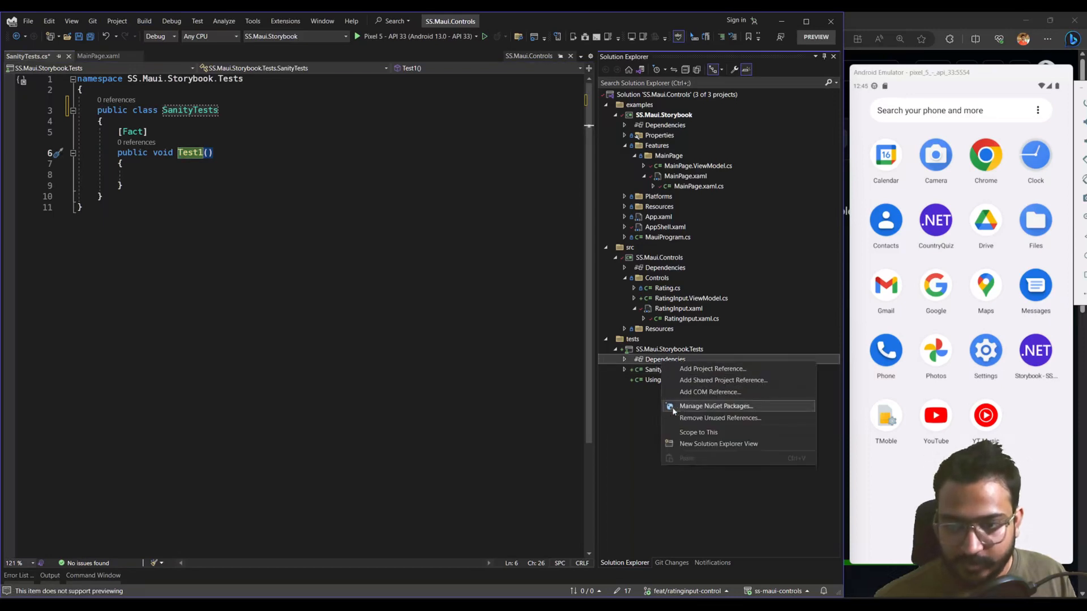
# - Install FluentAssertions 6.11.0 from NuGet into SS.Maui.Storybook.Tests, then close the package manager
pyautogui.click(716, 405)
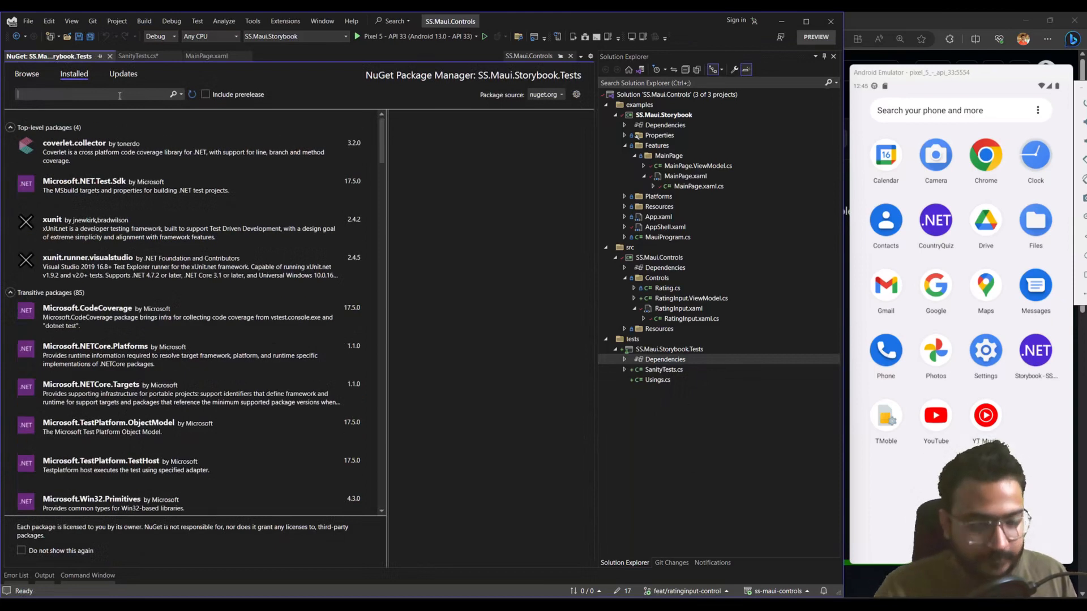
pyautogui.write('fluentassertions')
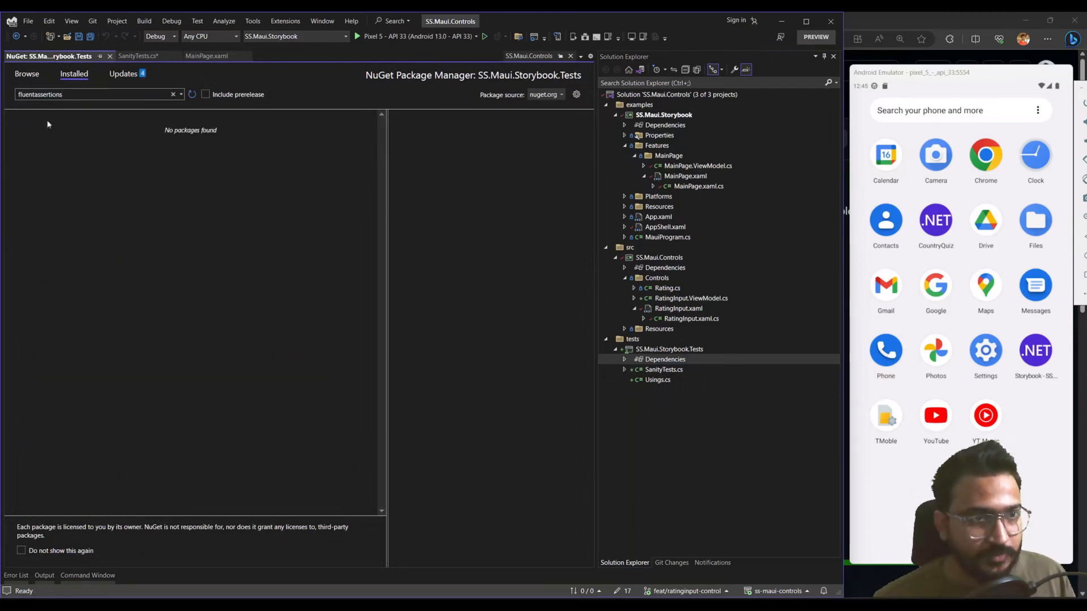
pyautogui.click(27, 73)
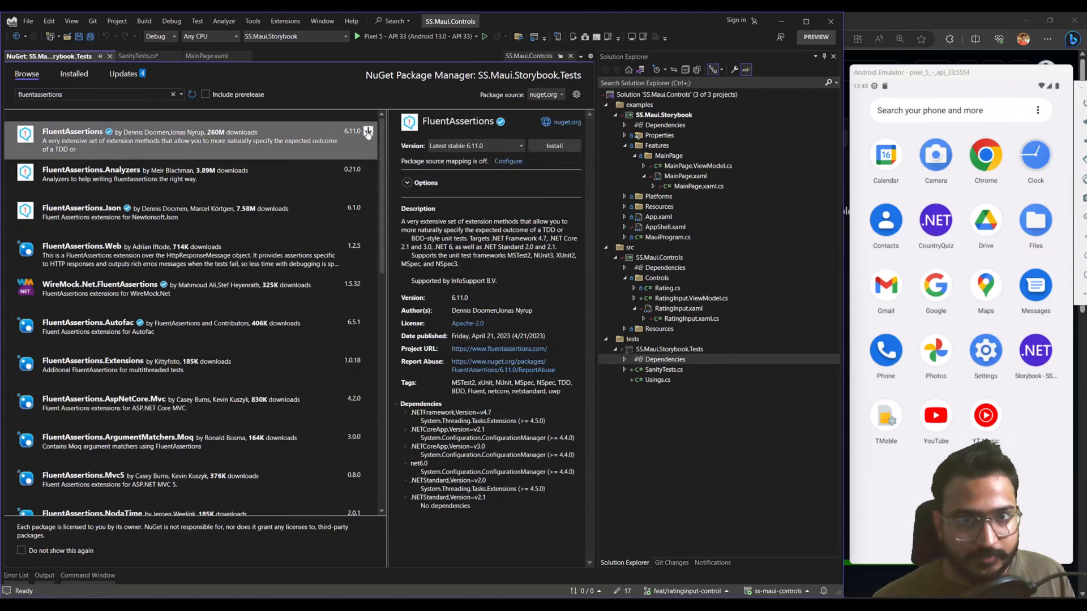
pyautogui.click(554, 146)
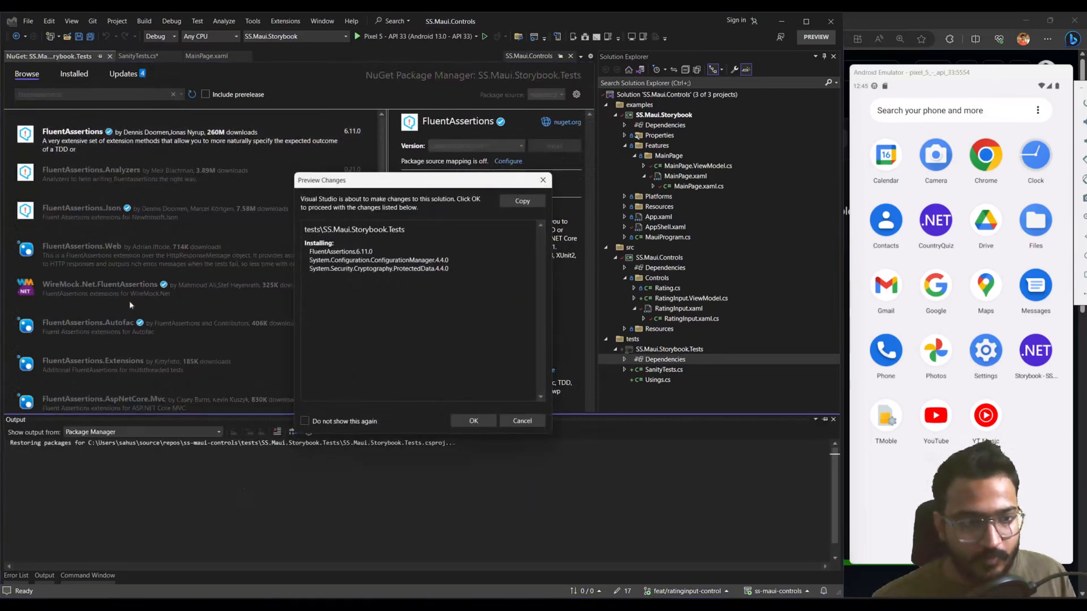
pyautogui.click(473, 420)
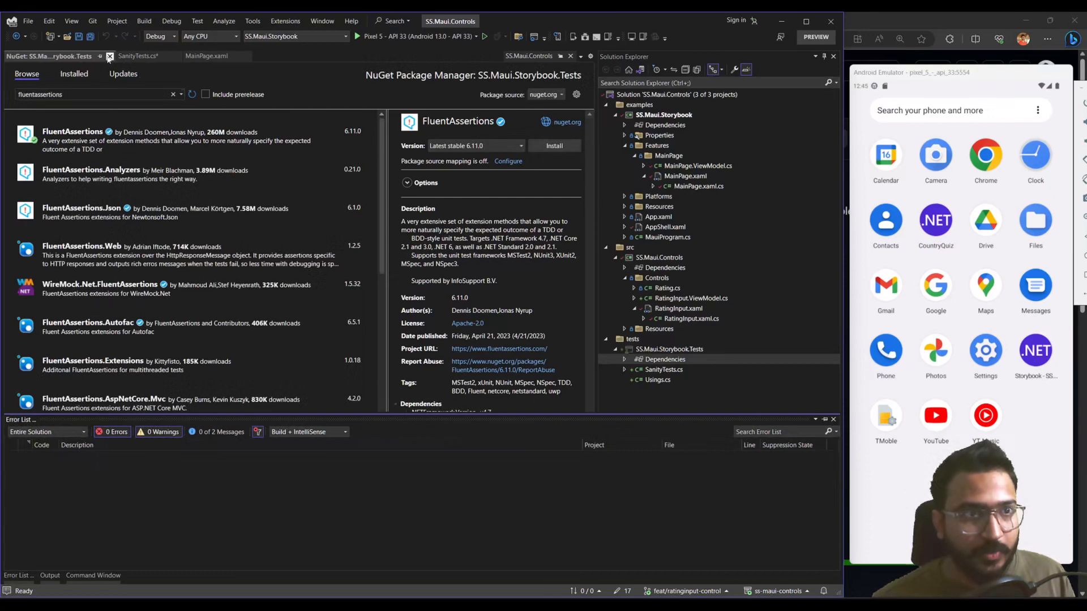
pyautogui.moveTo(111, 56)
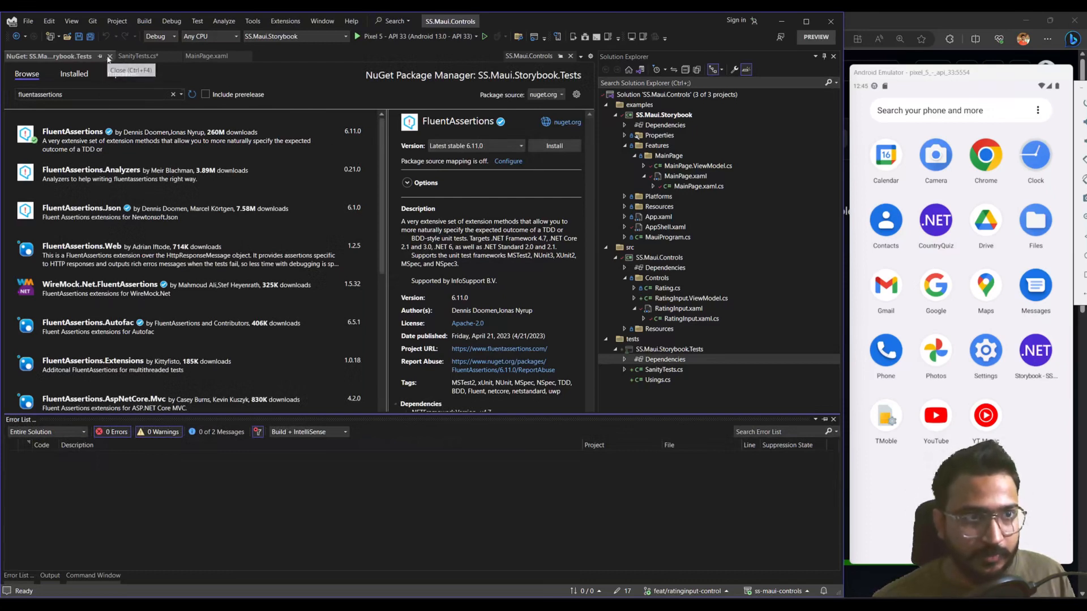
pyautogui.click(108, 56)
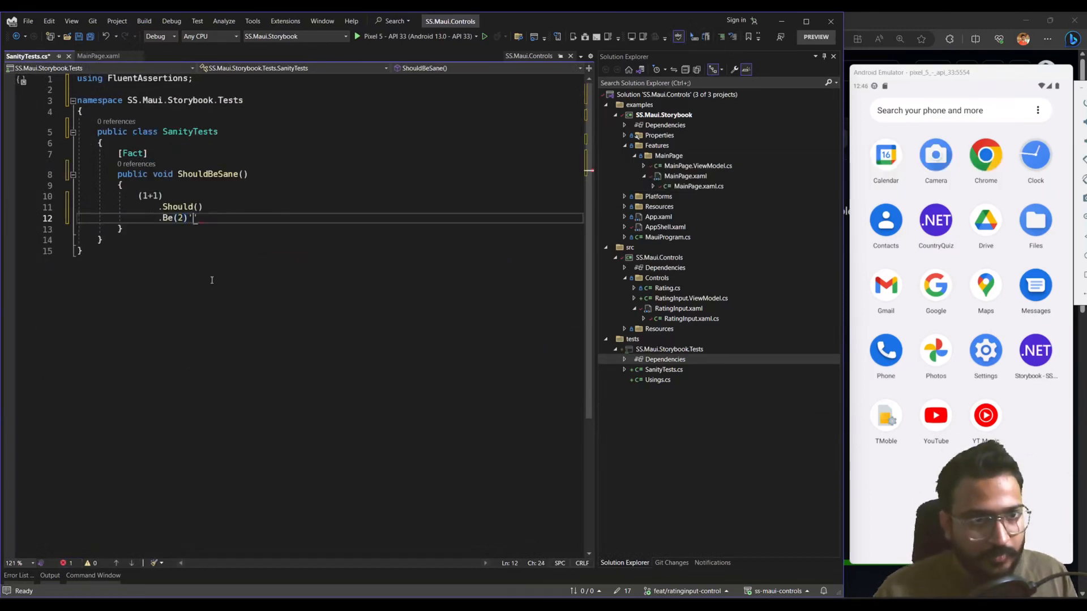
# - Save the ShouldBeSane test file and search Visual Studio features for 'unit test'
pyautogui.press('ctrl+s')
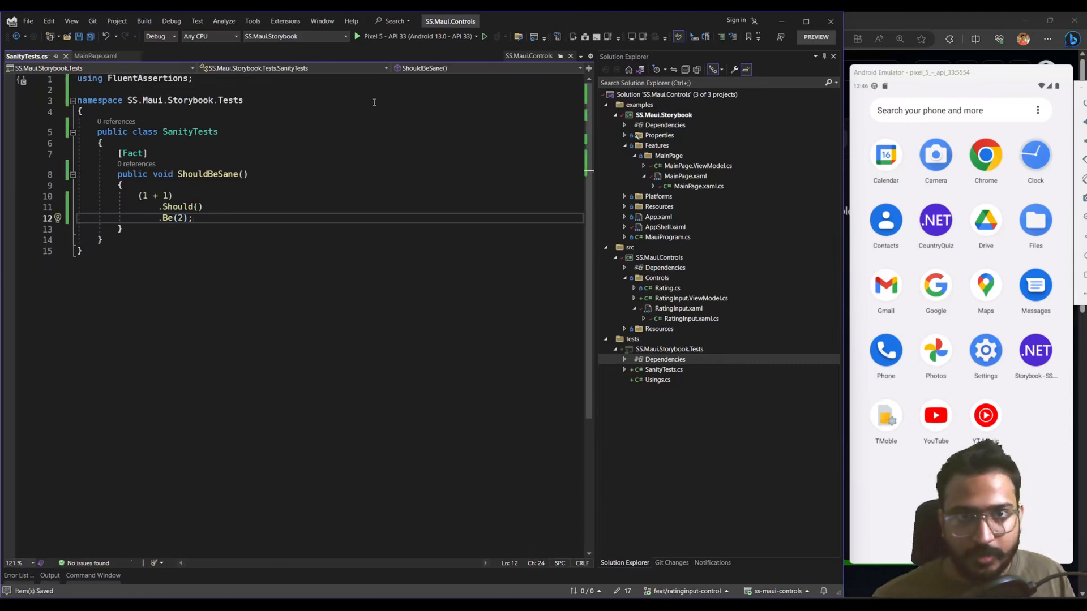
pyautogui.click(393, 21)
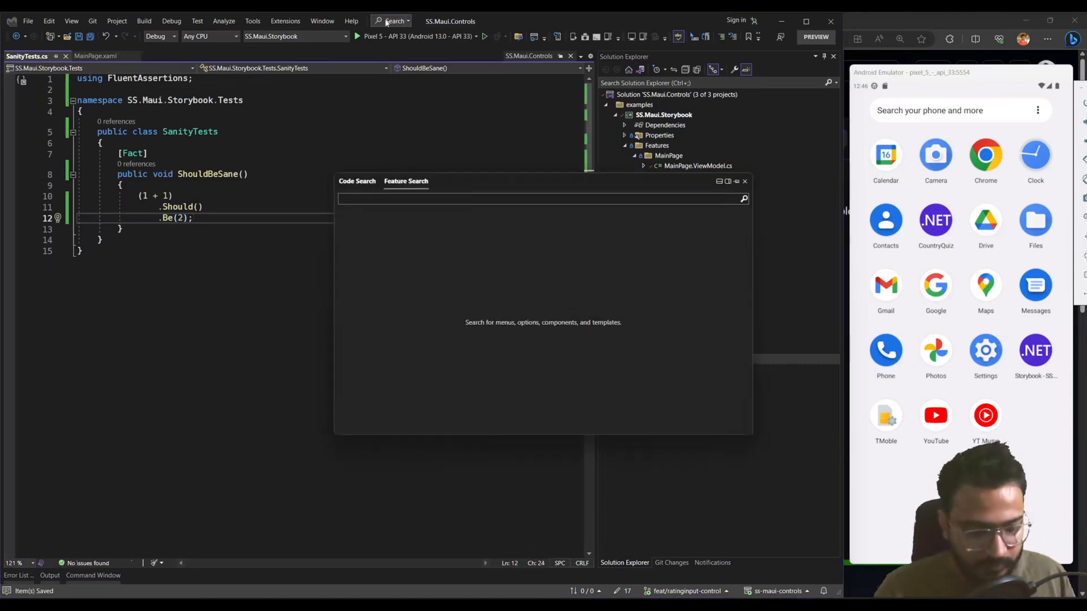
pyautogui.write('unit test')
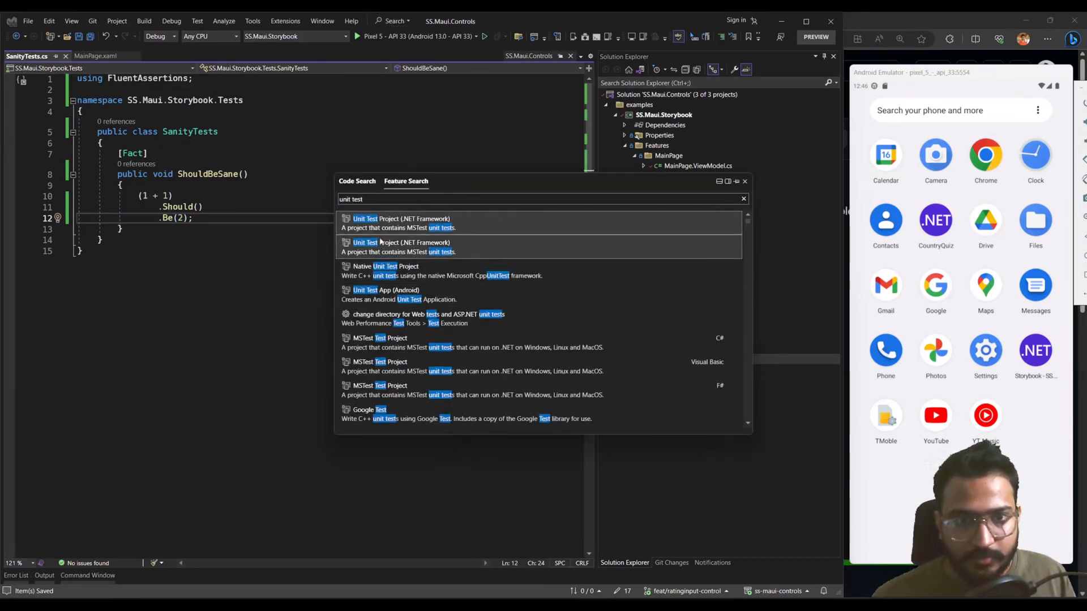
# - Search Feature Search for 'test runner' to find Test Explorer
pyautogui.write('test runnner')
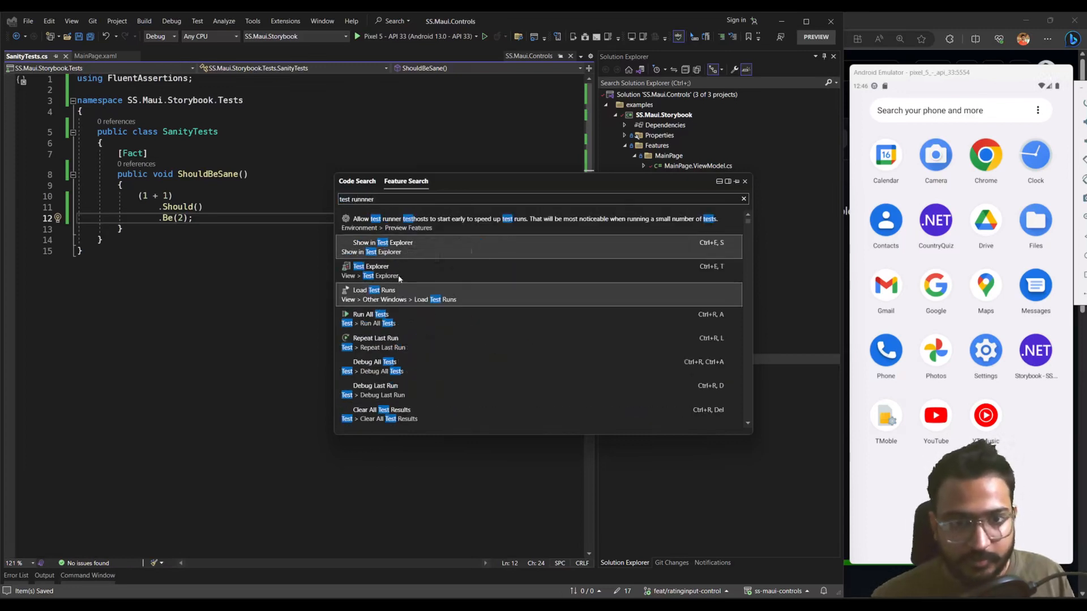
pyautogui.moveTo(368, 319)
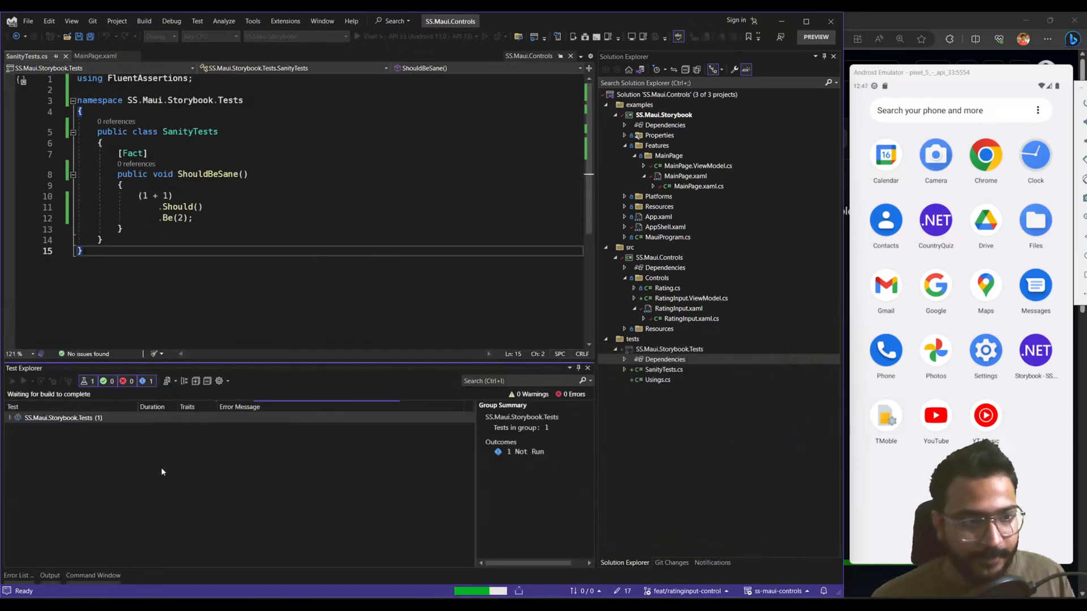
# - Expand SS.Maui.Storybook.Tests in Test Explorer, then return to the Appium, Android and MAUI blog post
pyautogui.click(11, 418)
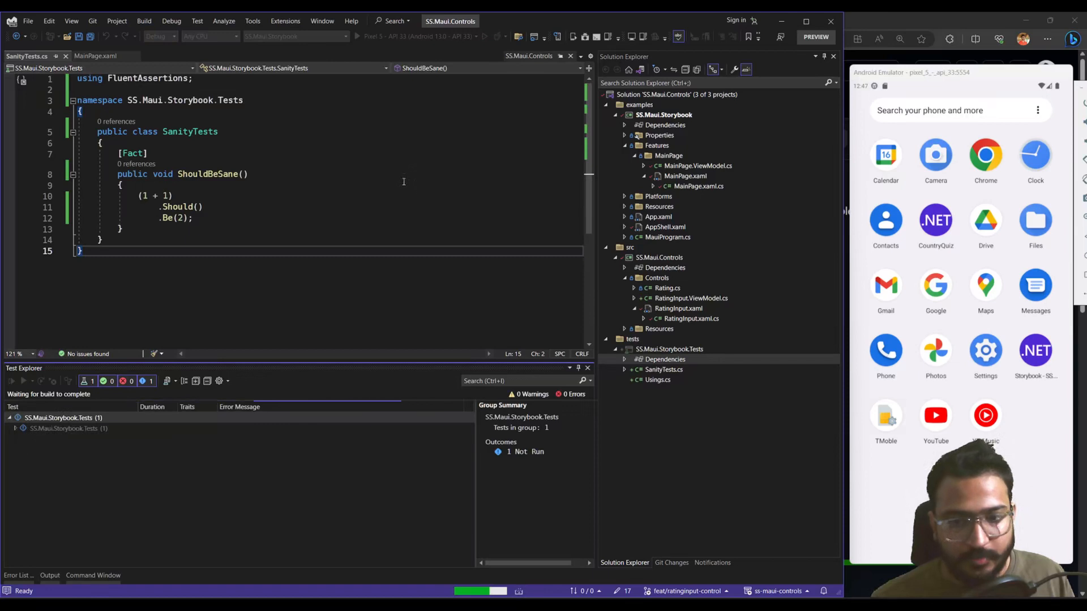
pyautogui.moveTo(183, 207)
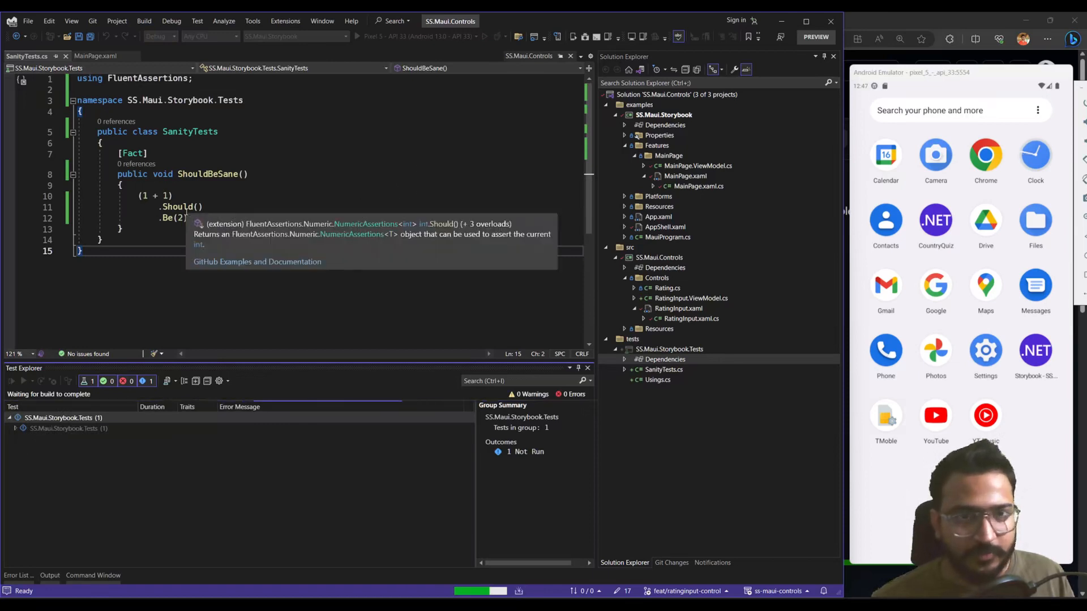
pyautogui.click(293, 284)
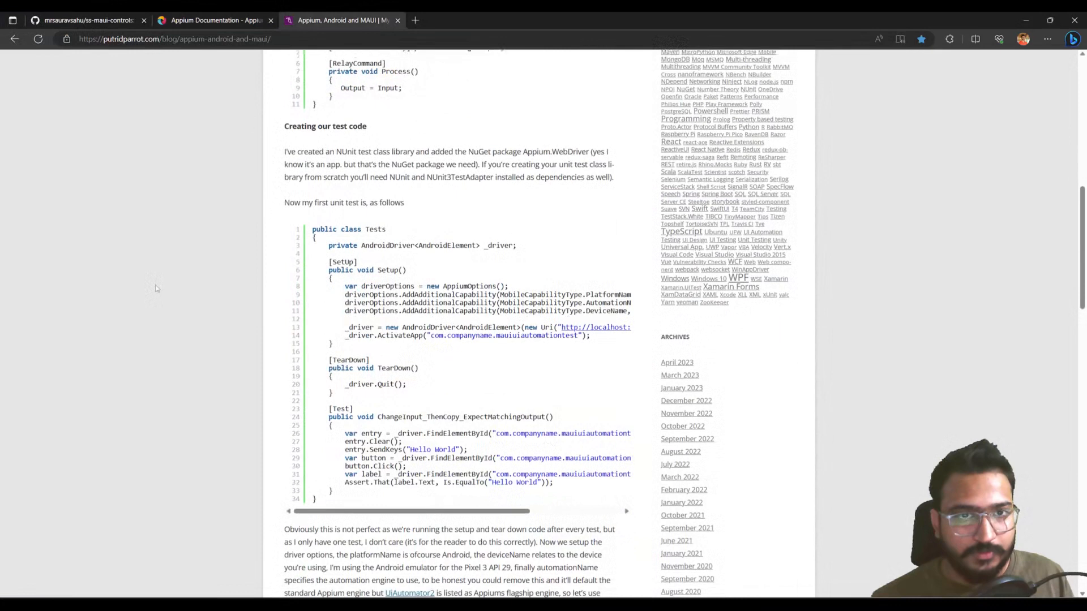
pyautogui.scroll(-3)
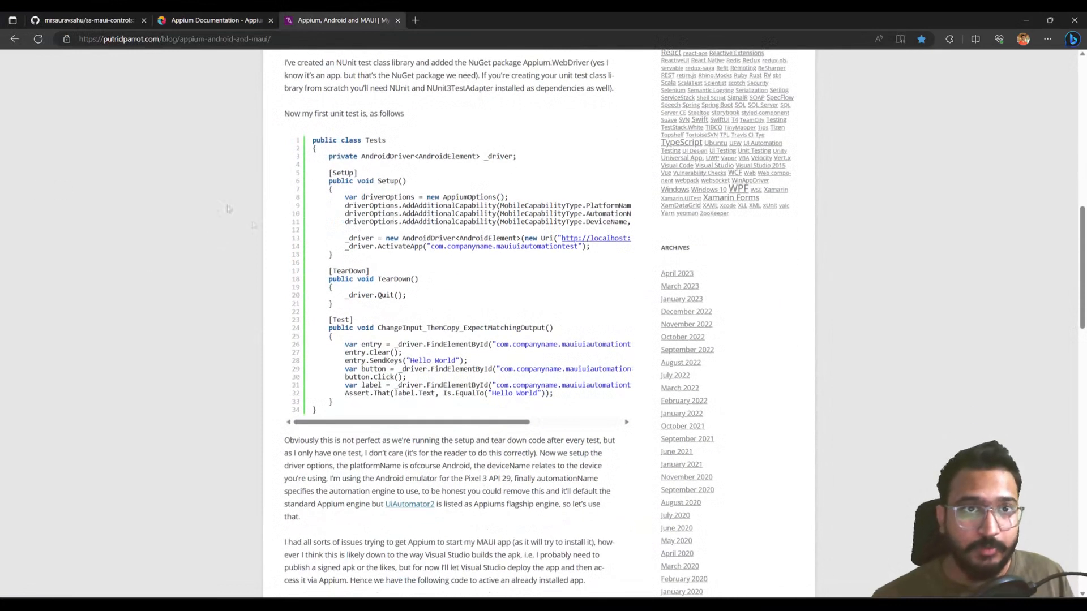
pyautogui.moveTo(243, 272)
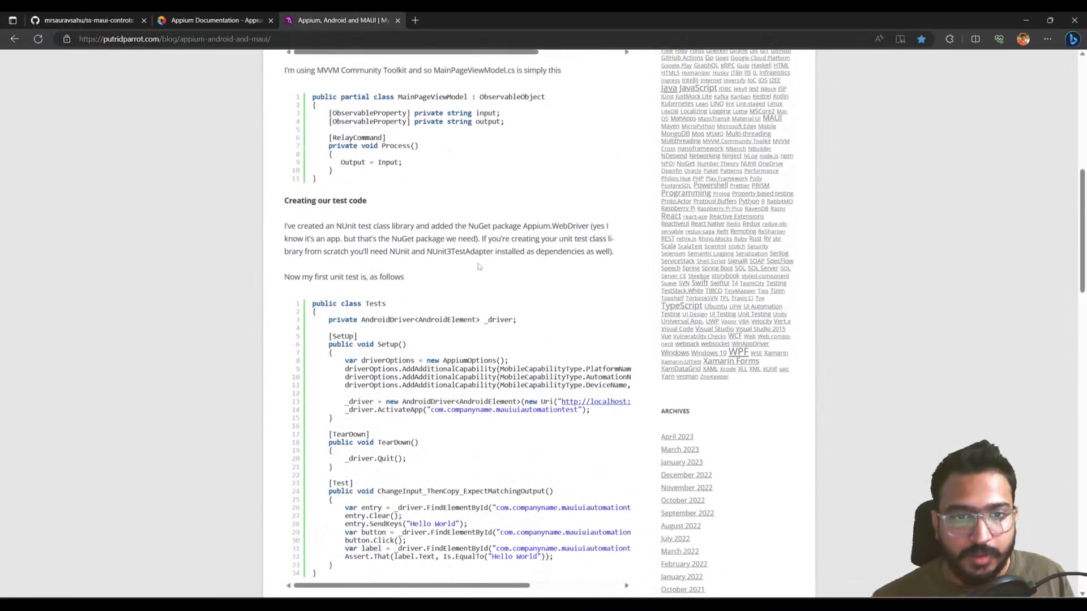
pyautogui.scroll(-3)
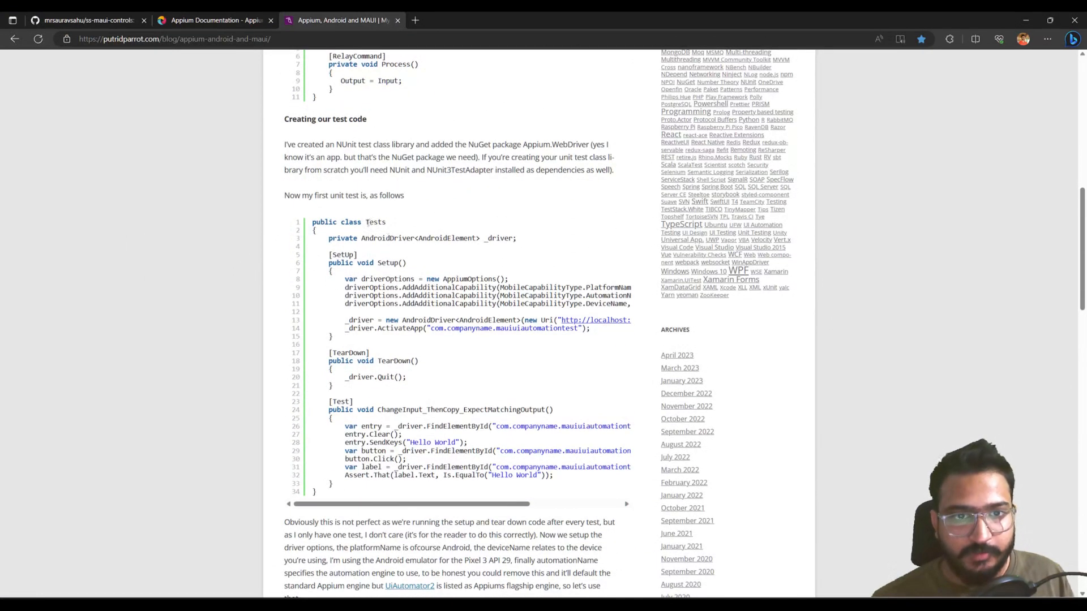
pyautogui.moveTo(387, 235)
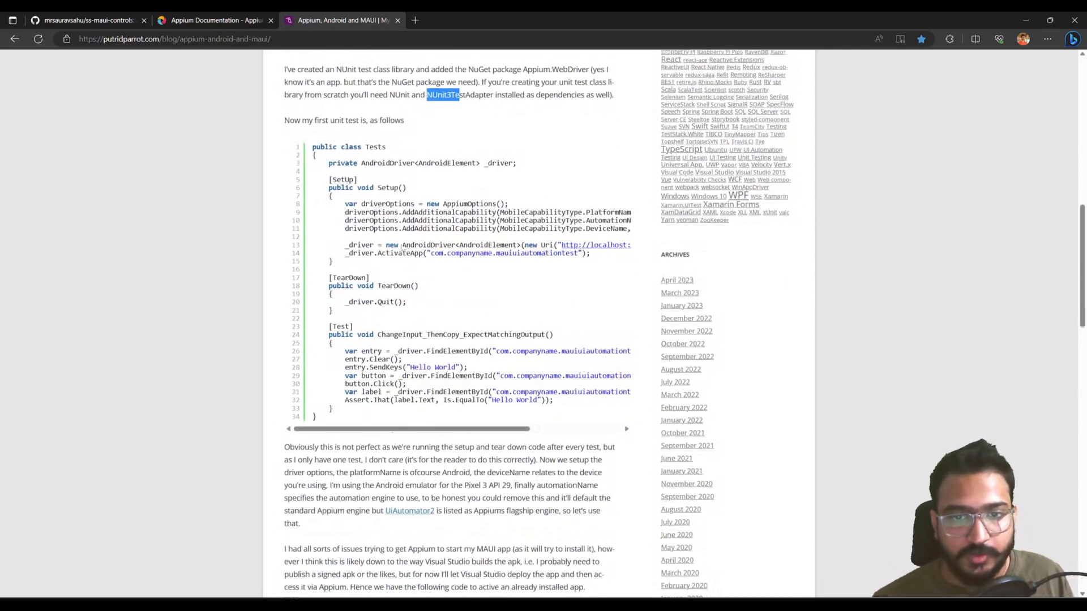
pyautogui.scroll(-3)
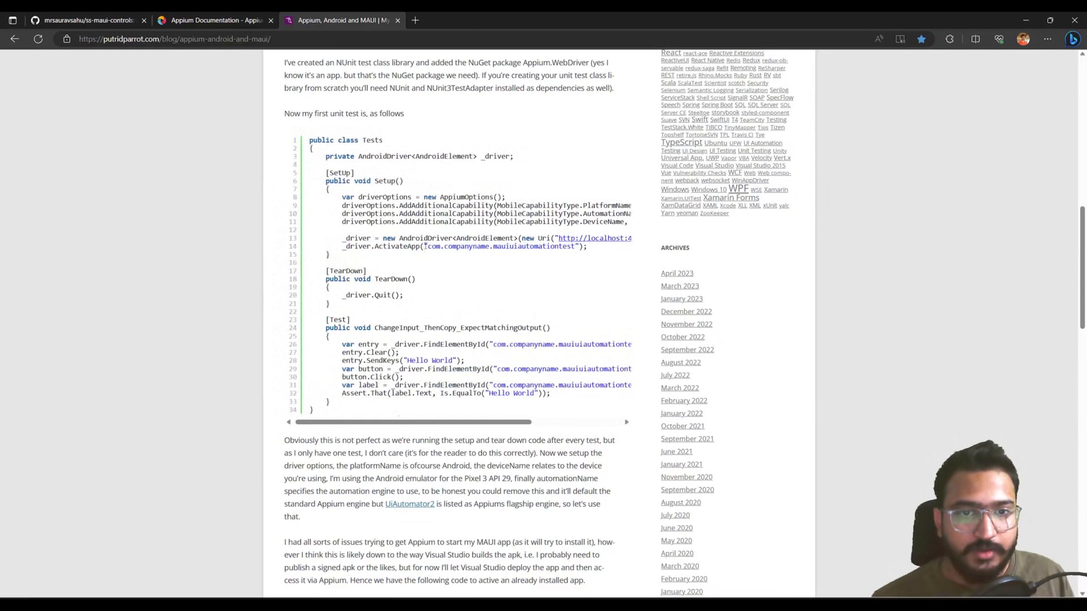
pyautogui.doubleClick(496, 247)
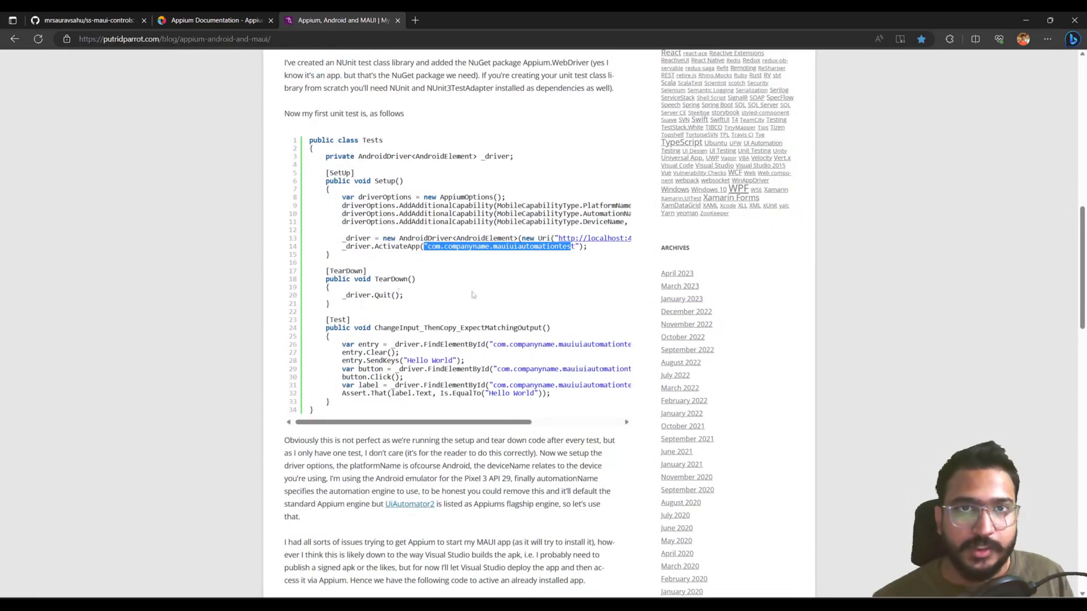
pyautogui.scroll(-3)
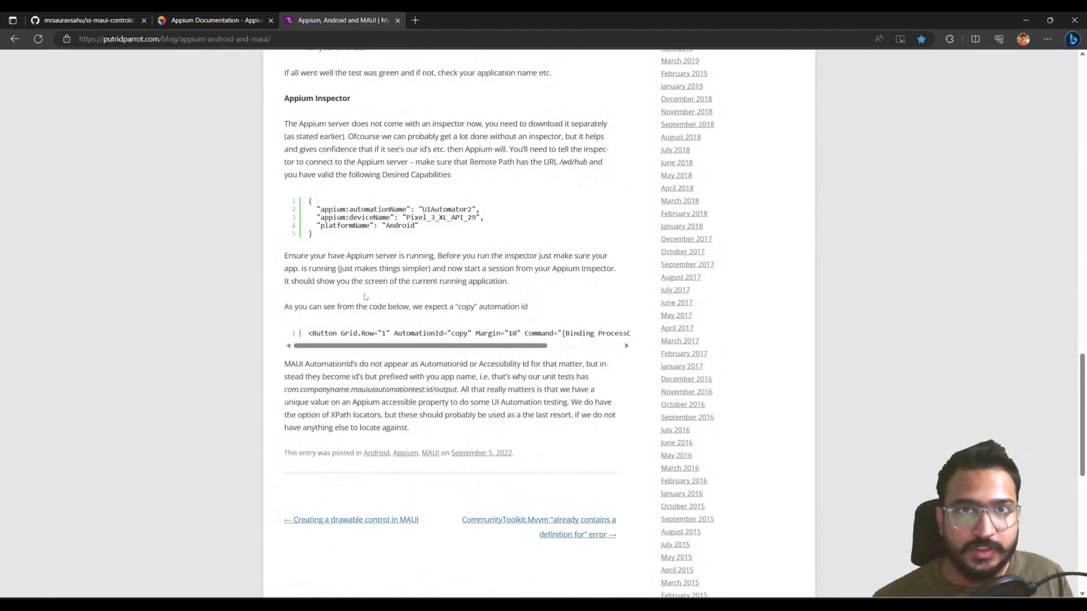
pyautogui.moveTo(363, 357)
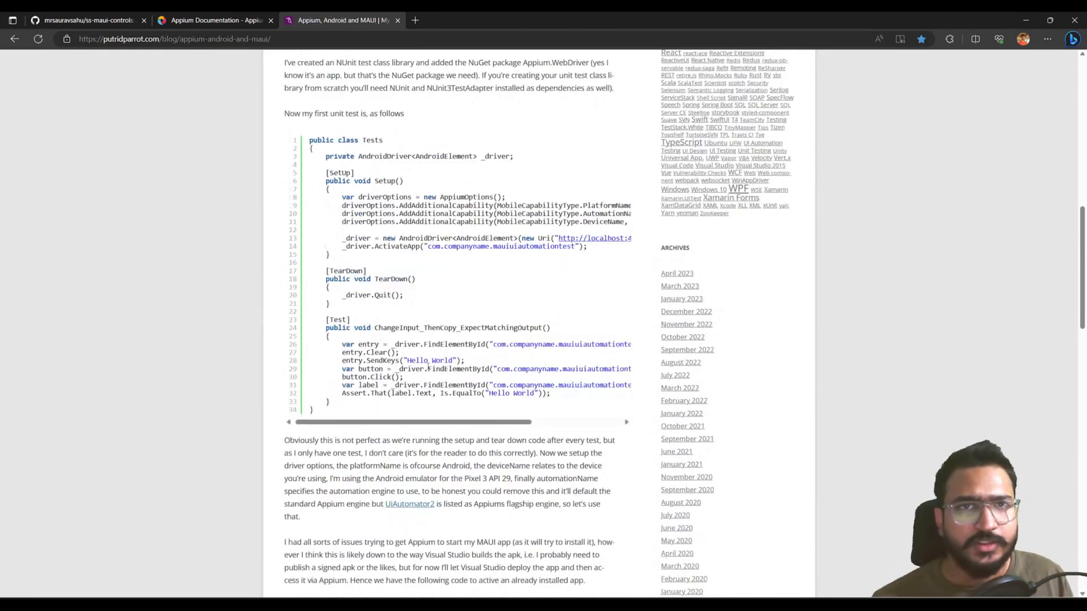
pyautogui.scroll(3)
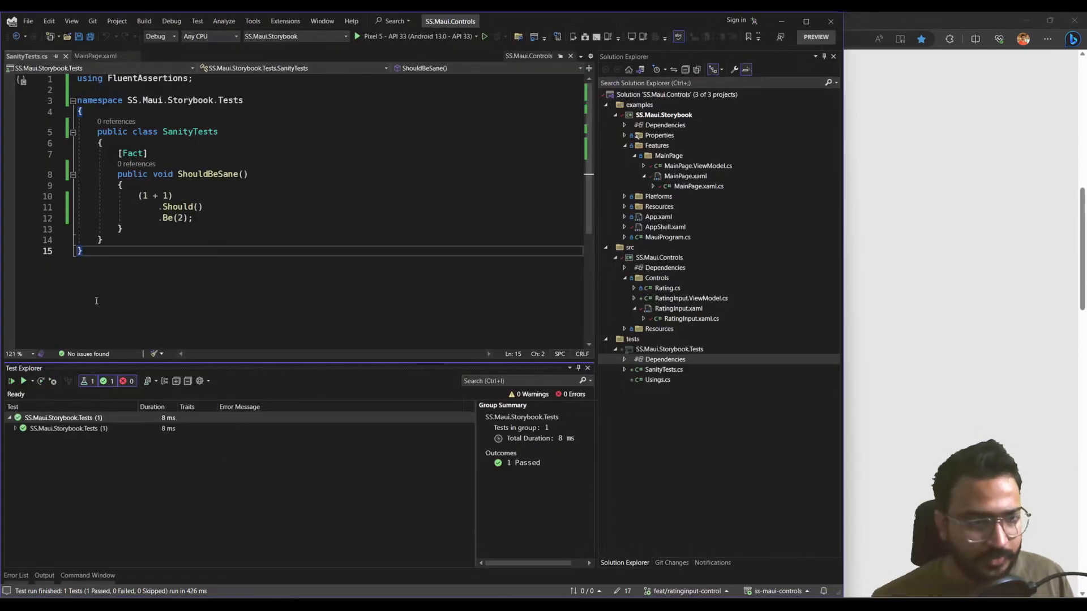
# - Review the Appium, Android and MAUI blog post for the package to add
pyautogui.click(340, 19)
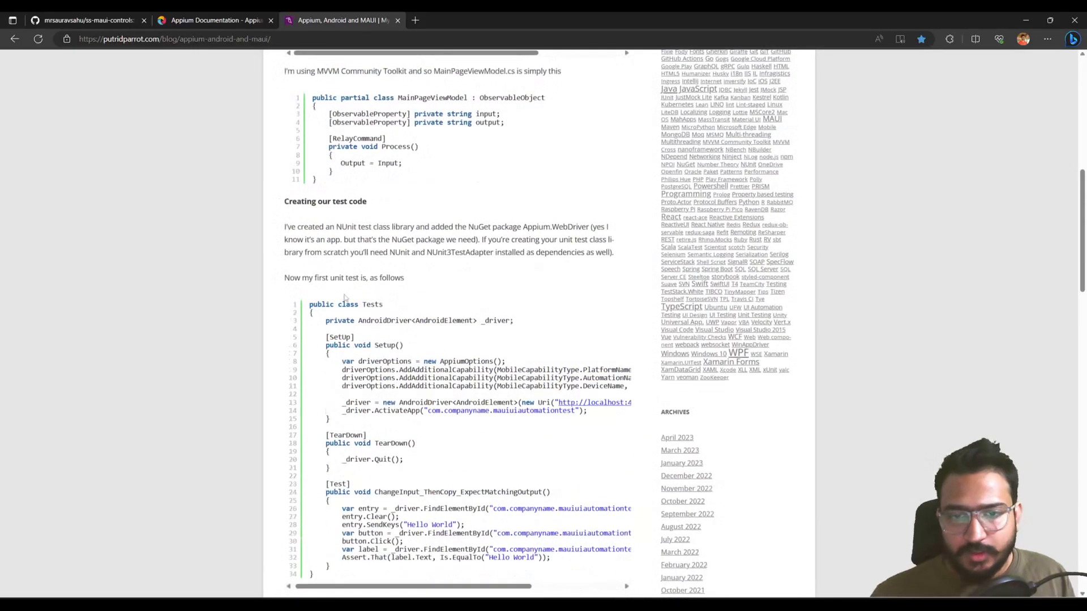
pyautogui.scroll(3)
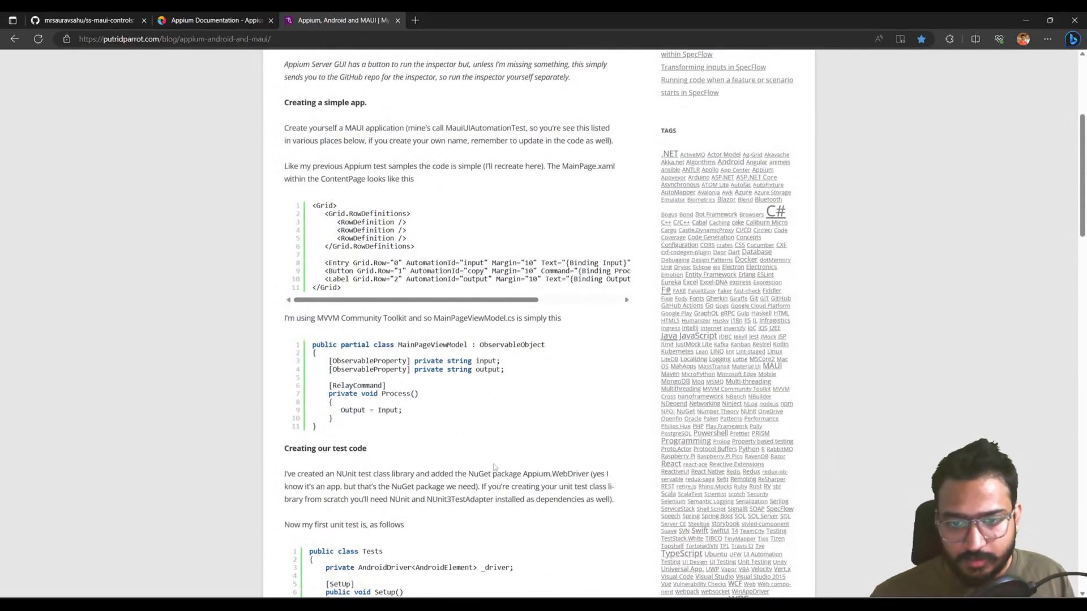
pyautogui.scroll(-3)
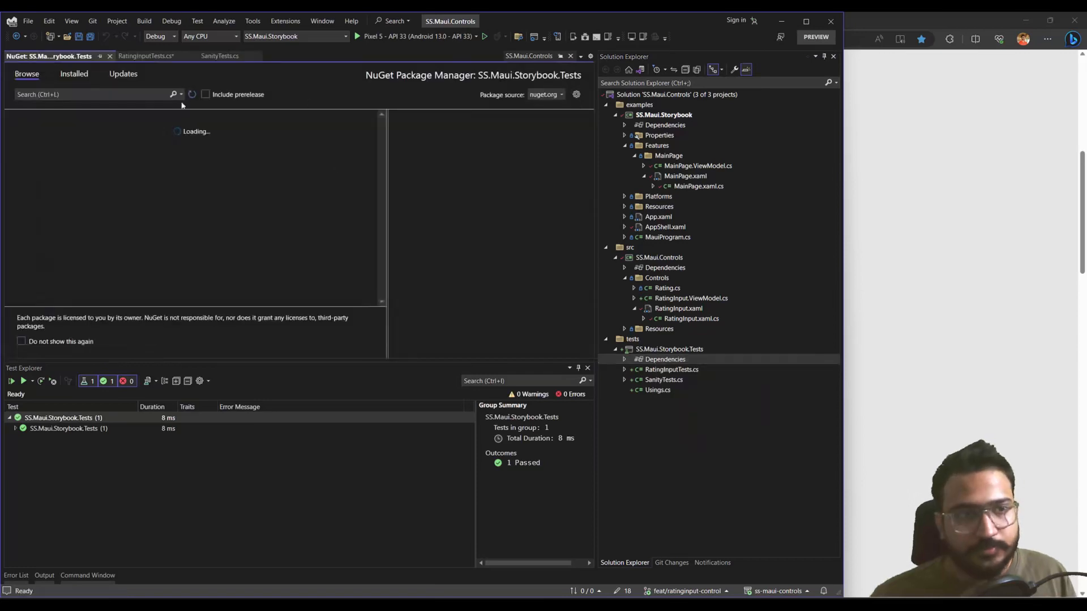
# - Install Appium.WebDriver into SS.Maui.Storybook.Tests from nuget.org, accepting the previewed changes
pyautogui.click(90, 95)
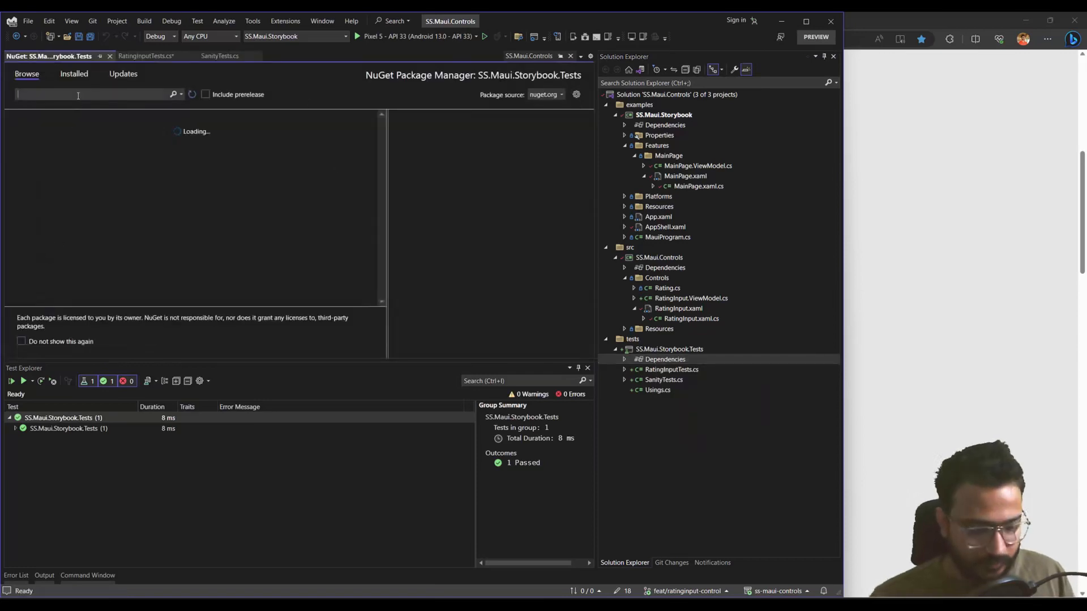
pyautogui.write('Appium.WebDriver')
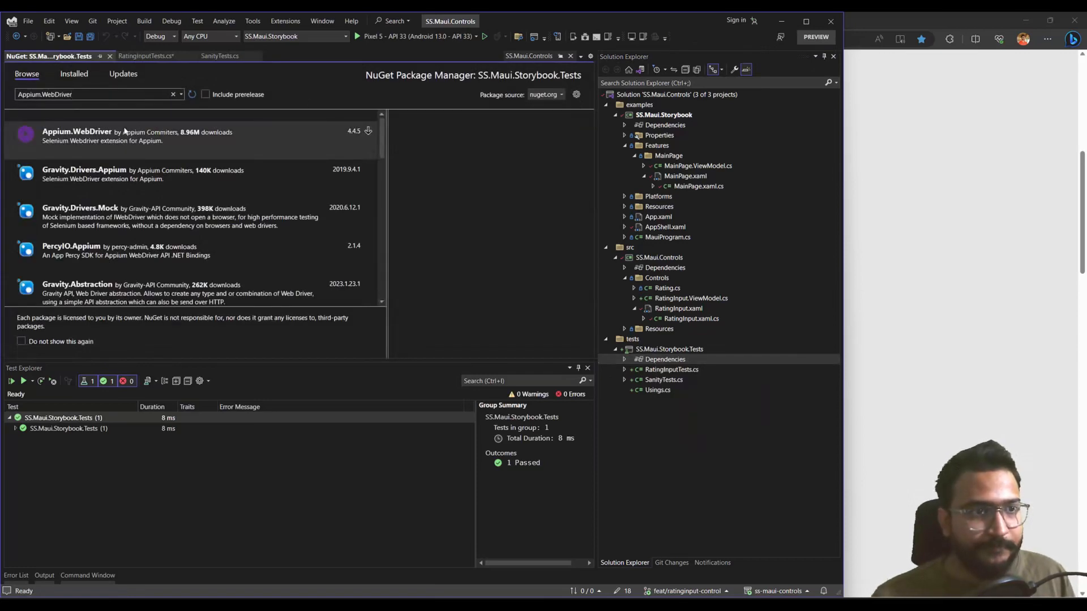
pyautogui.moveTo(361, 139)
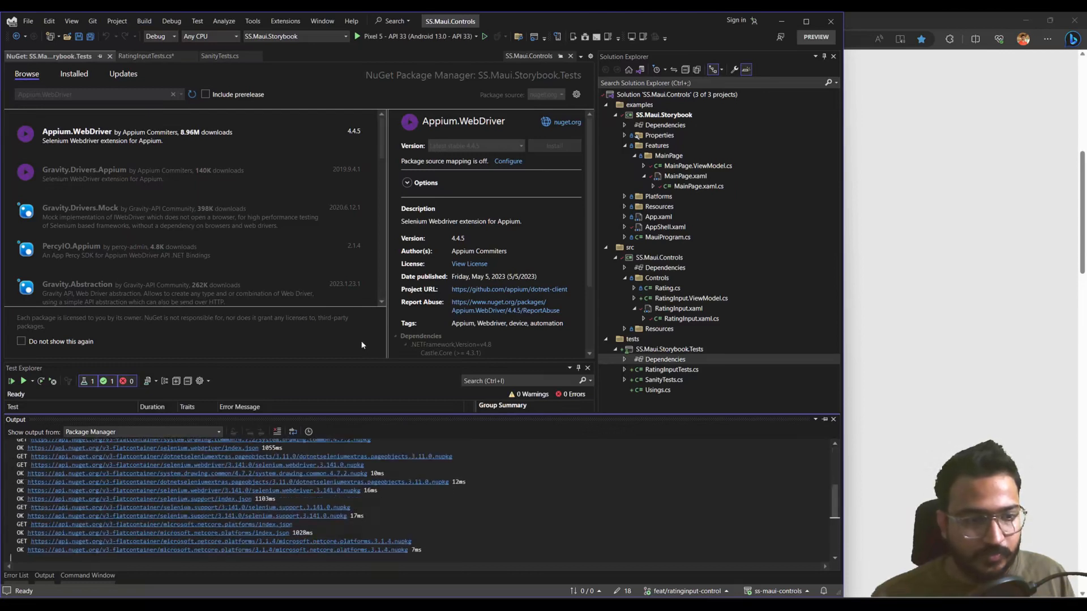
pyautogui.click(553, 145)
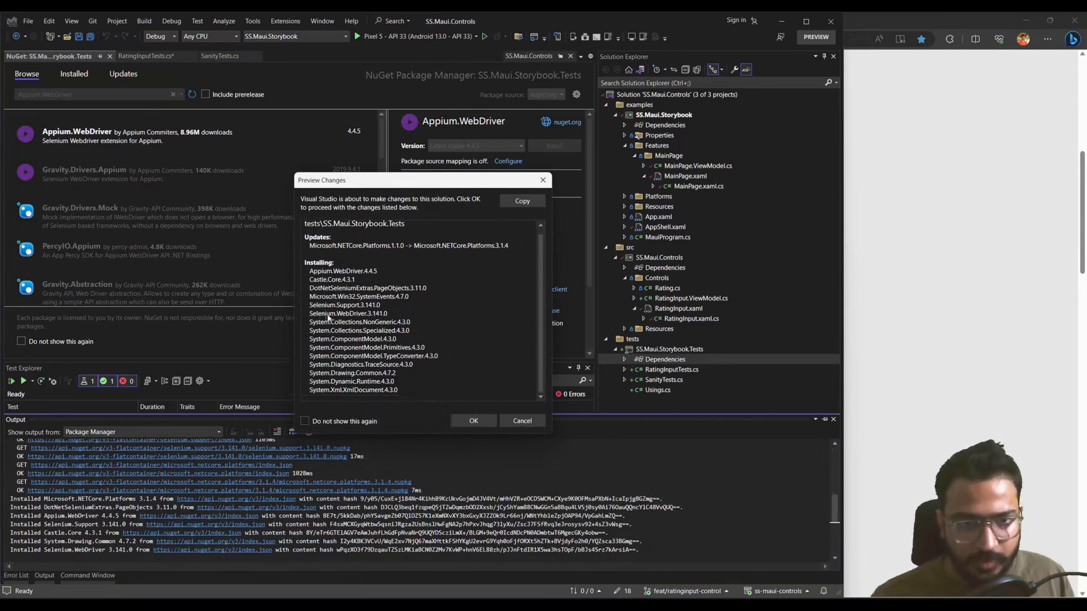
pyautogui.click(473, 420)
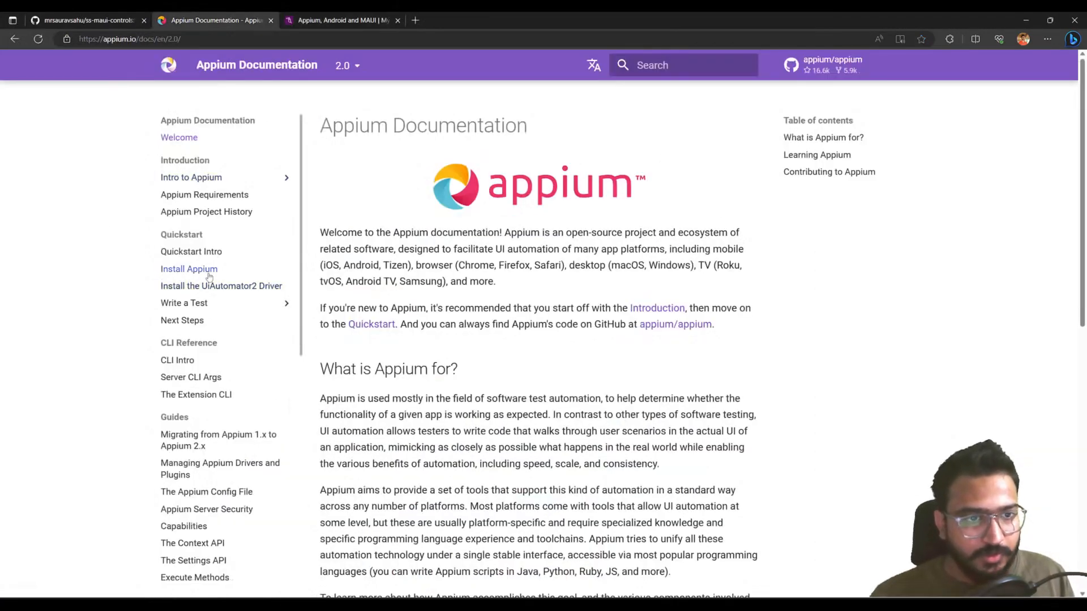
# - Open the Install Appium quickstart page in the Appium documentation
pyautogui.click(188, 268)
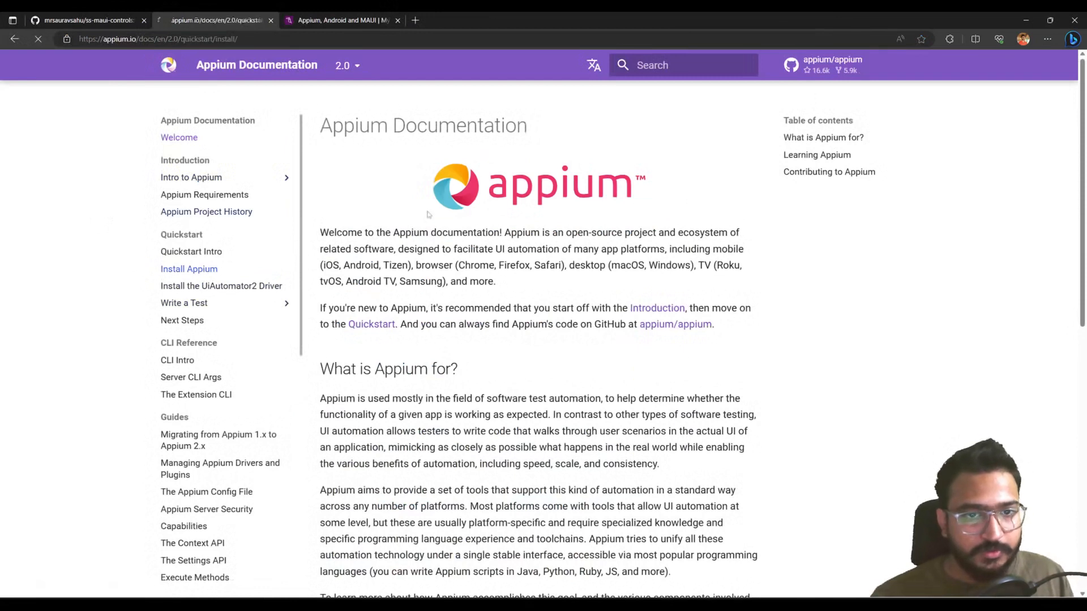
pyautogui.click(189, 269)
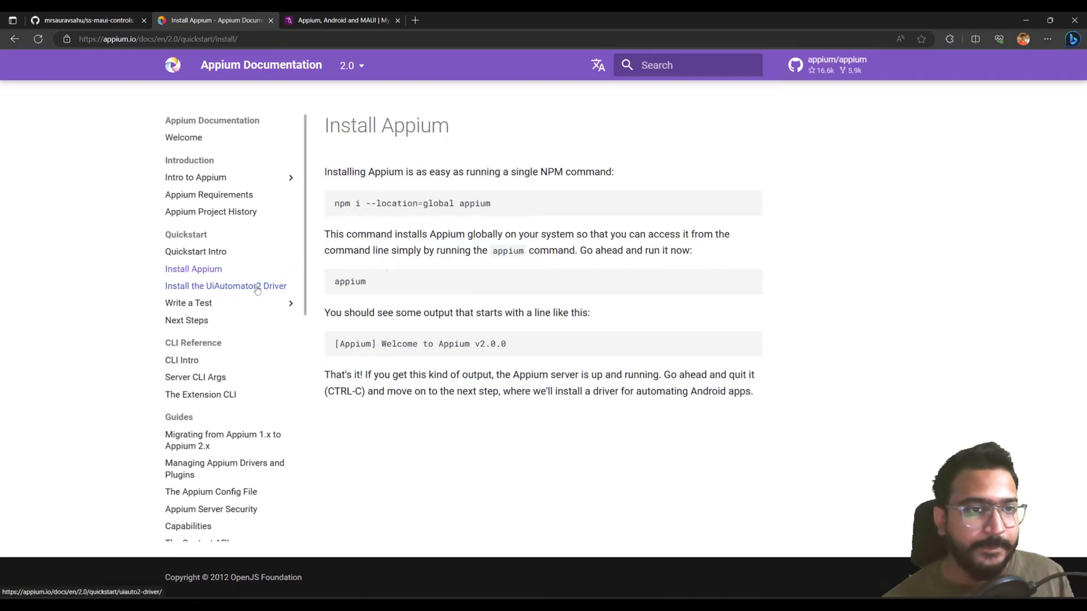
pyautogui.moveTo(633, 359)
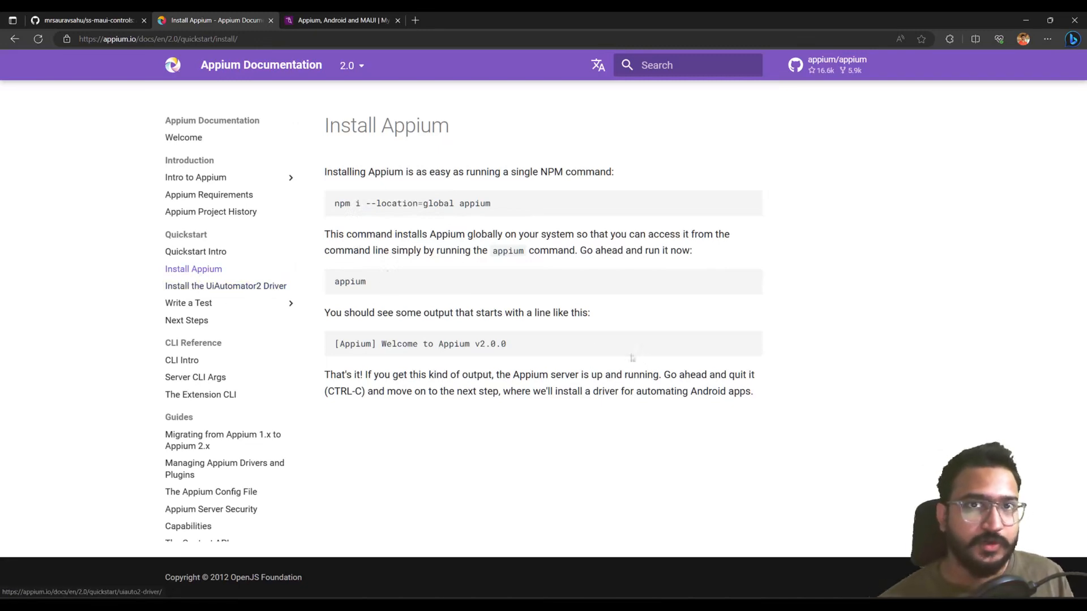
pyautogui.moveTo(483, 286)
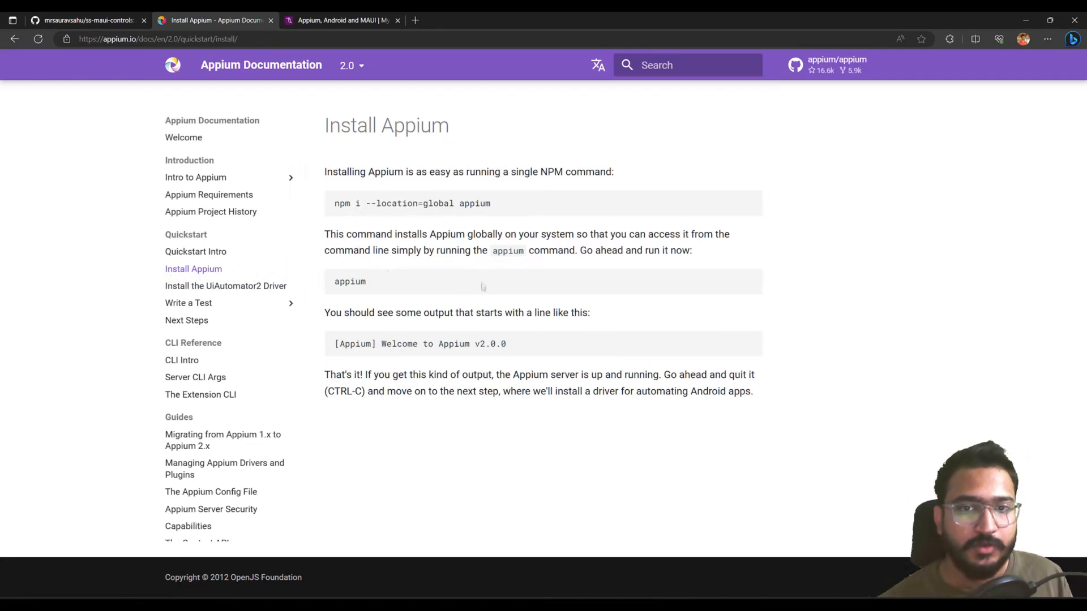
pyautogui.moveTo(479, 282)
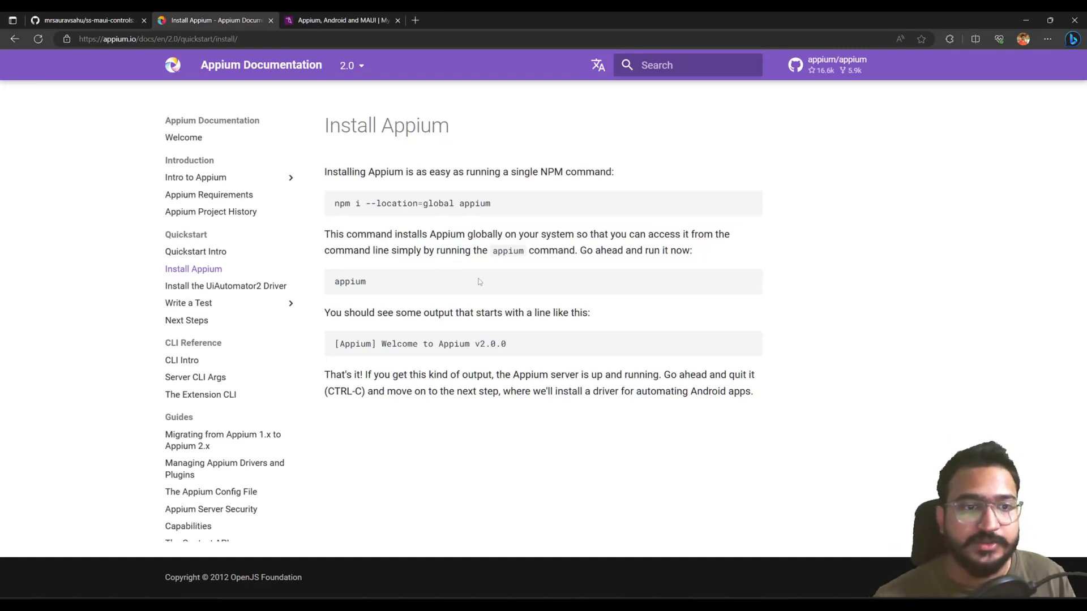
pyautogui.moveTo(226, 285)
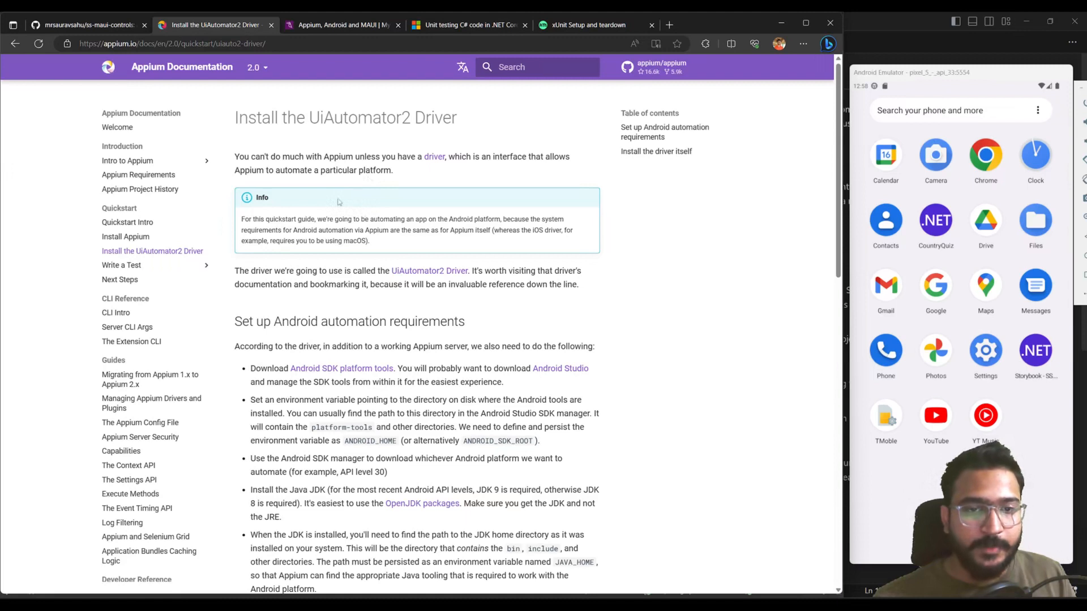
pyautogui.moveTo(469, 262)
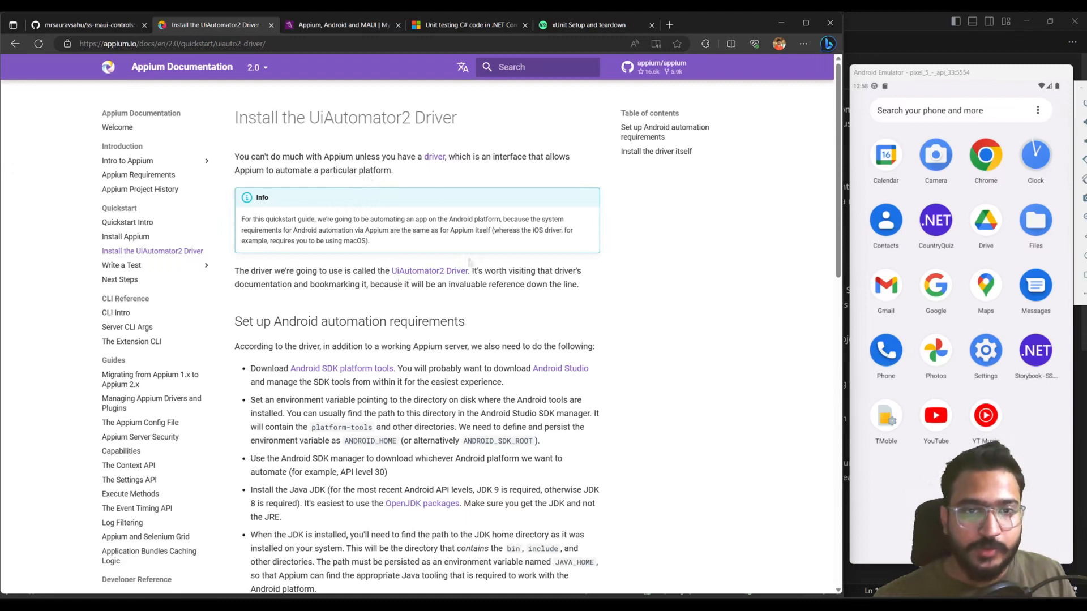
# - Scroll through the Android requirements for the UiAutomator2 driver
pyautogui.scroll(-3)
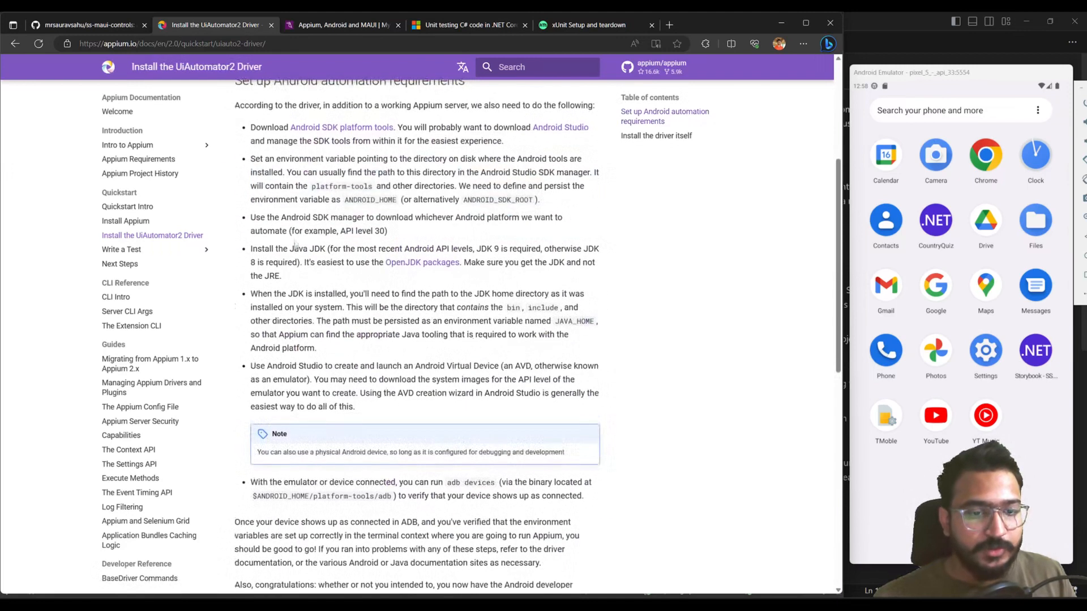
pyautogui.scroll(-3)
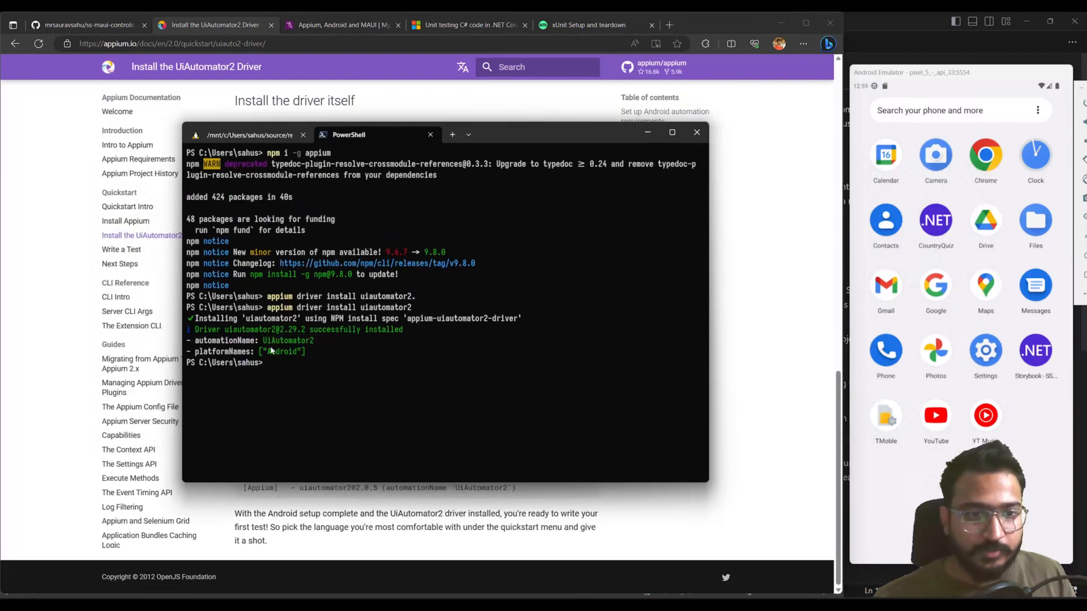
pyautogui.moveTo(270, 345)
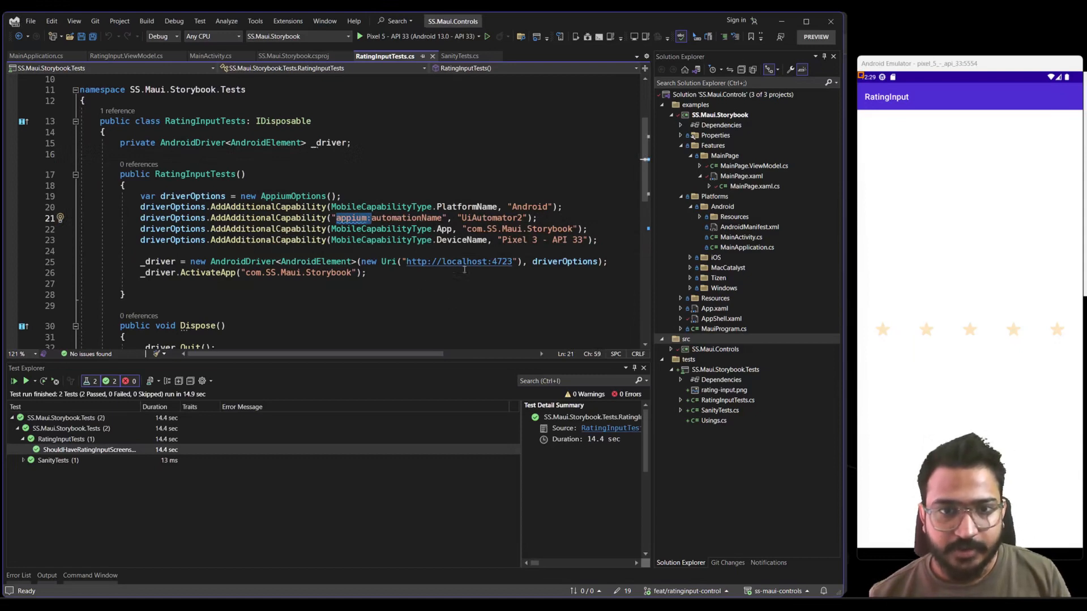
pyautogui.moveTo(445, 228)
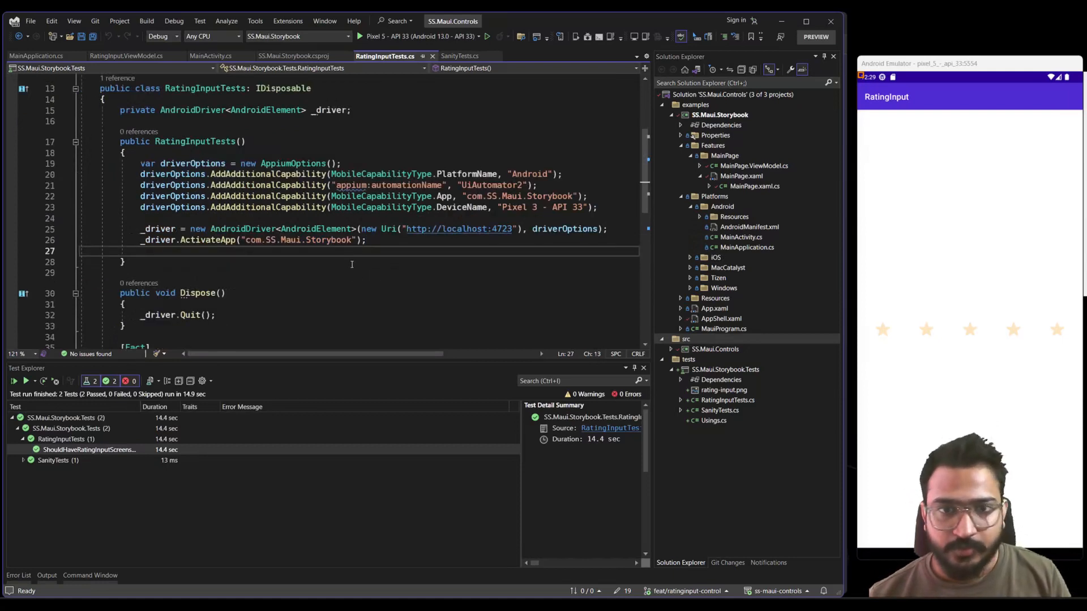
# - Inspect the AppiumOptions driver setup in RatingInputTests.cs
pyautogui.doubleClick(543, 208)
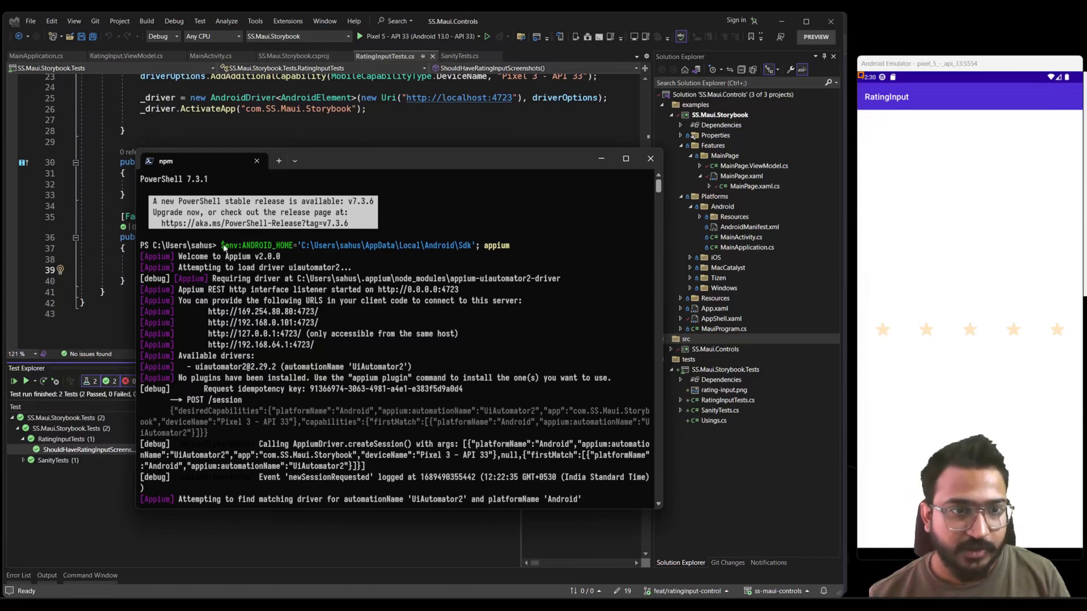
# - Rerun the test against the Appium server and open the SS.Maui.Storybook.Tests folder
pyautogui.doubleClick(260, 246)
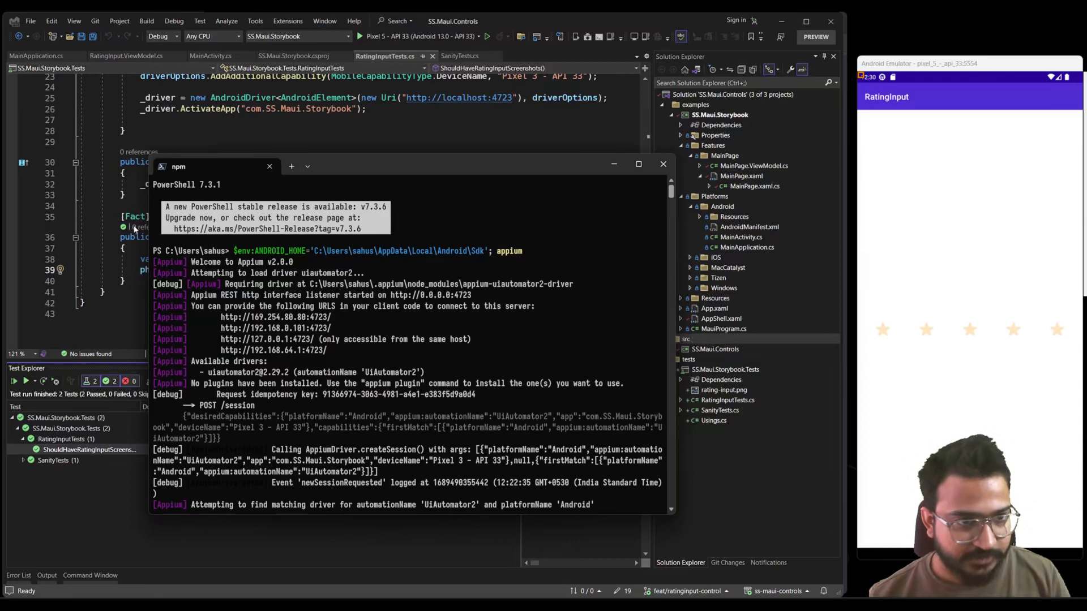
pyautogui.click(662, 165)
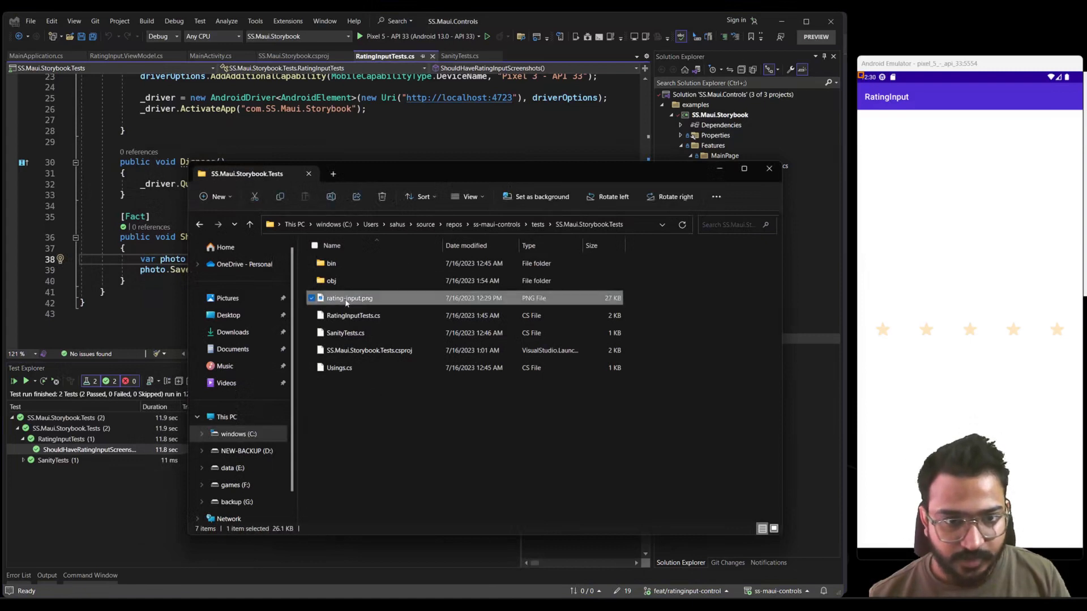
# - Open rating-input.png in Photos to view the five-star RatingInput screenshot
pyautogui.doubleClick(350, 297)
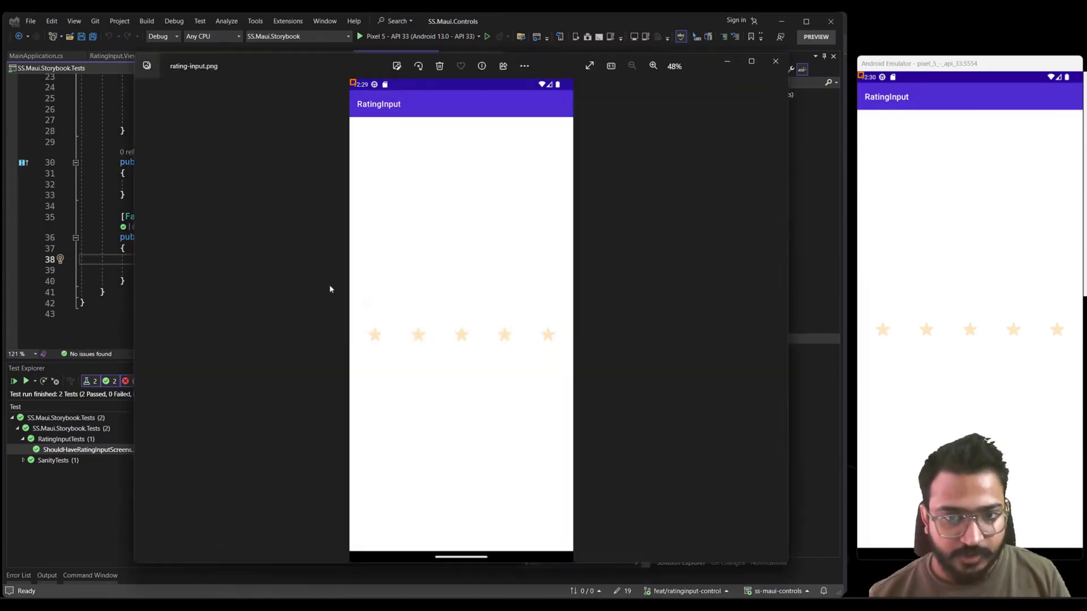
pyautogui.moveTo(515, 179)
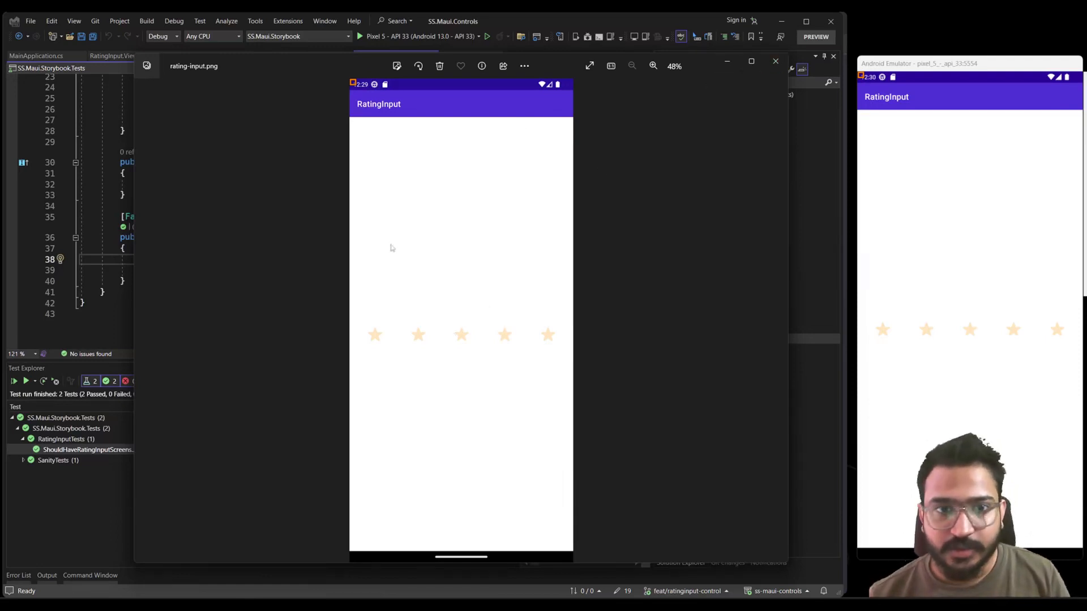
pyautogui.moveTo(444, 304)
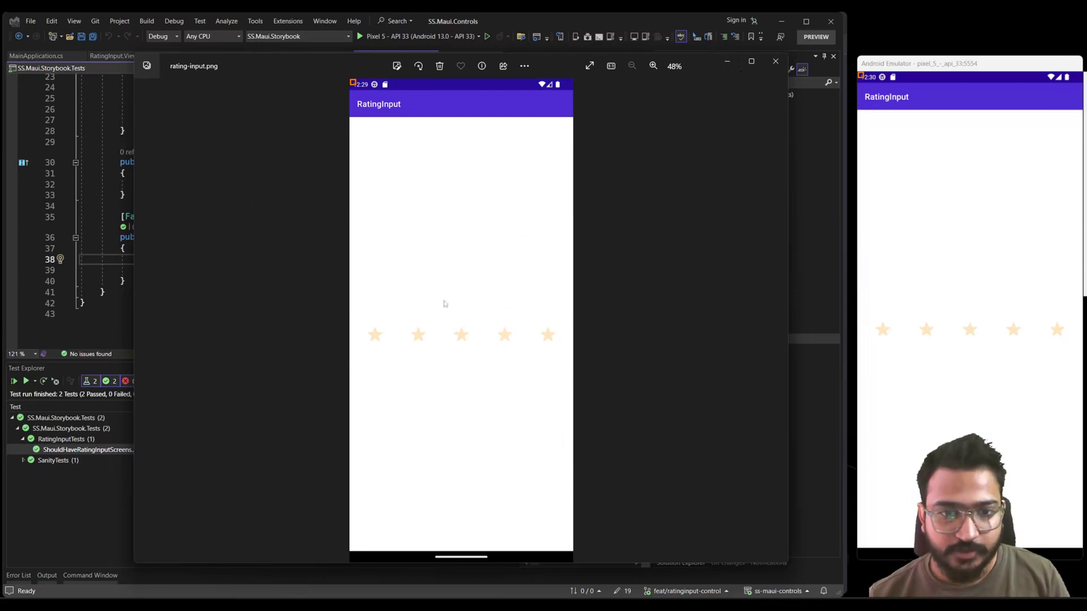